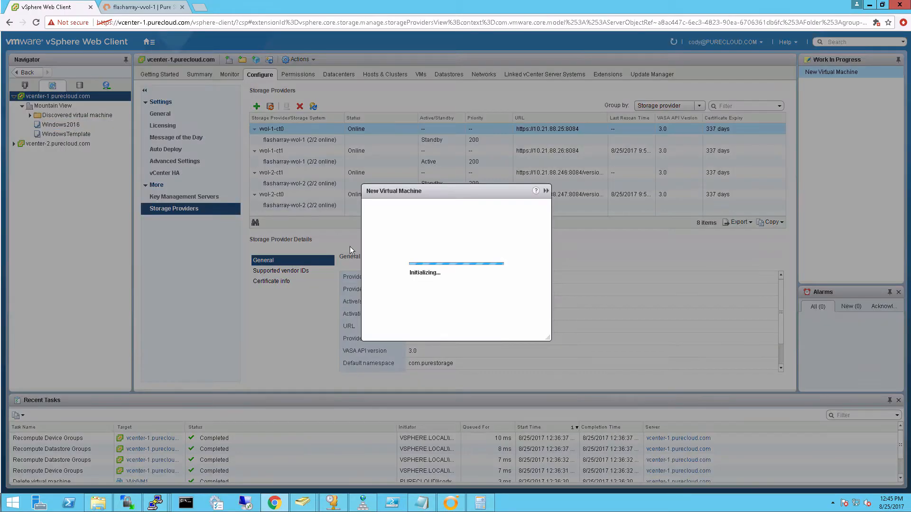
Step: Name the new VM CodyVVolVM and place it on the Castro cluster under Mountain View
type("Cod")
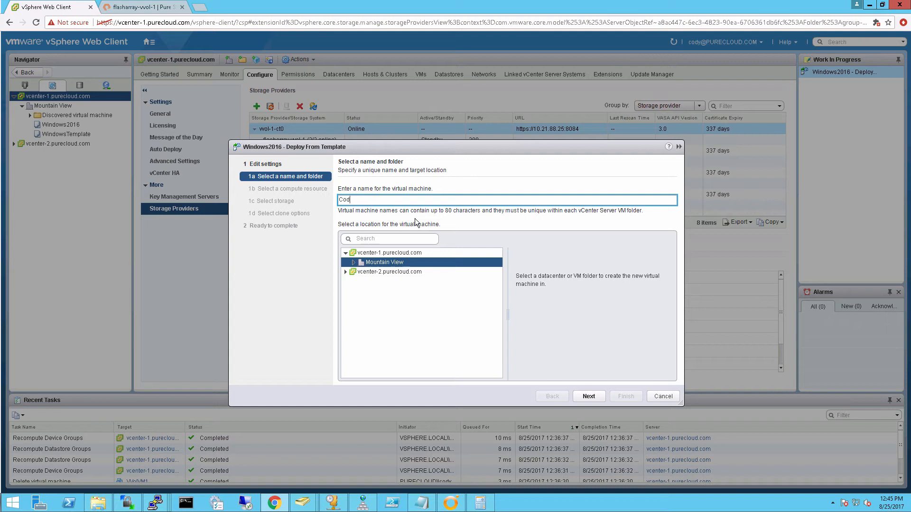
type("yVVolVM")
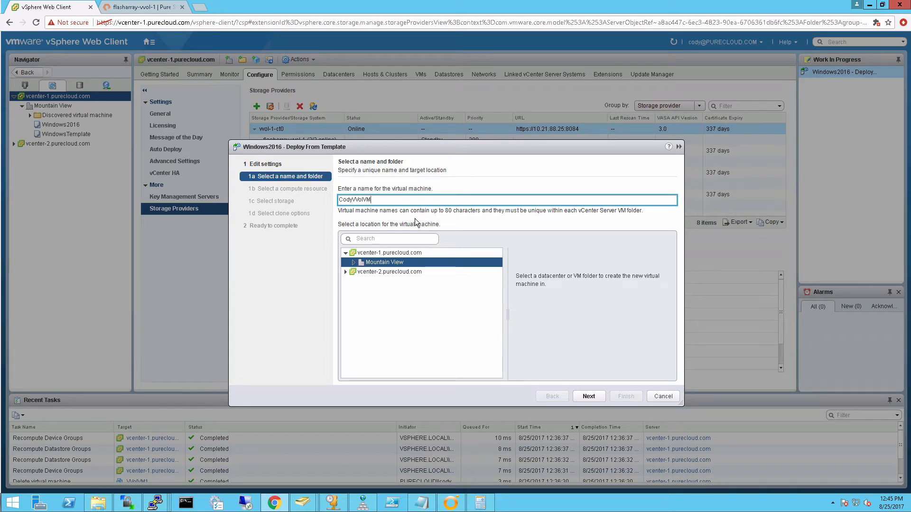
left_click(589, 397)
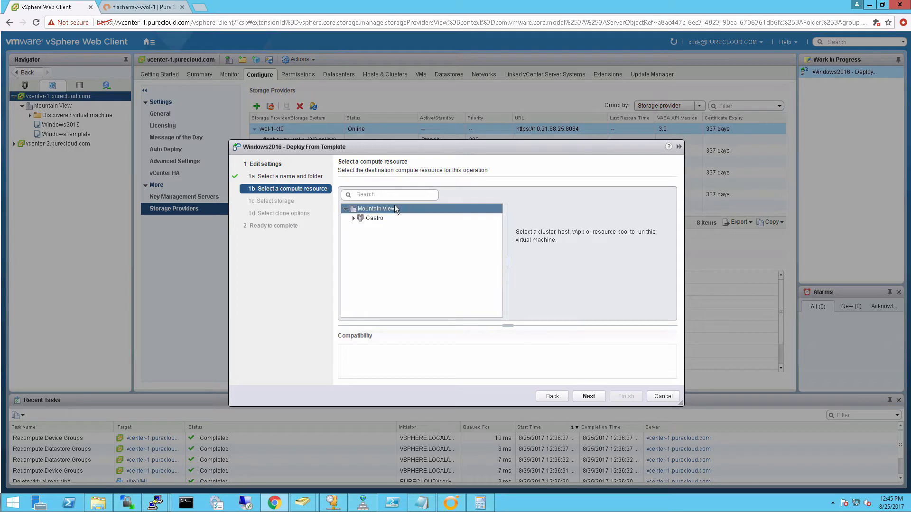
left_click(374, 219)
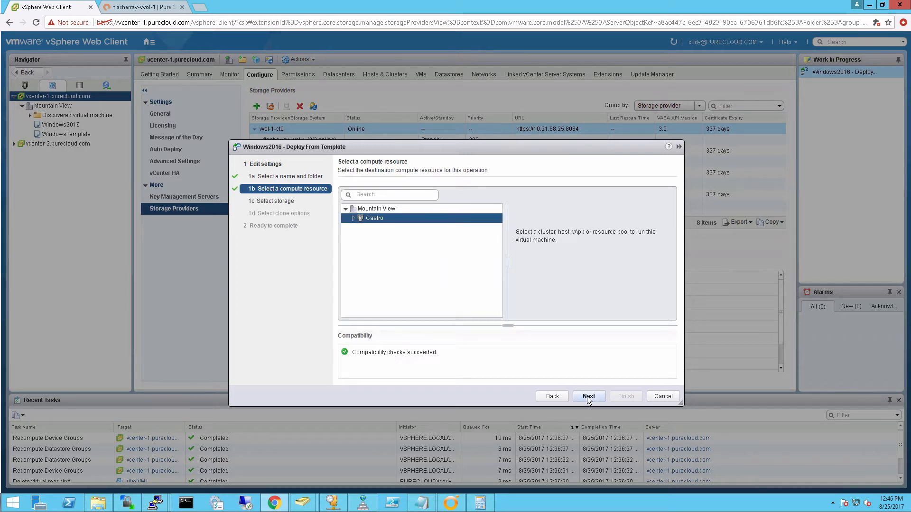
Step: Store the configuration file on FlashArray-SC1 with the Snap 30 DAYS policy and ConfigVVols replication group
left_click(589, 397)
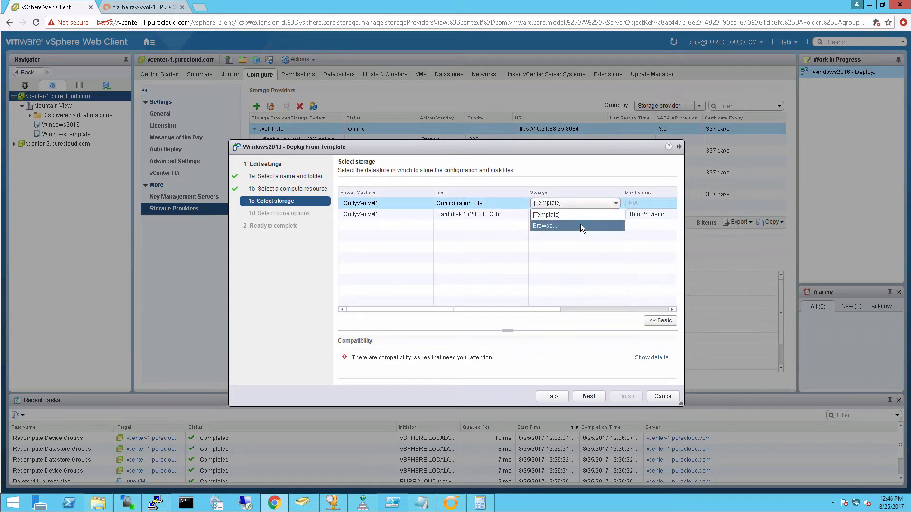
left_click(544, 225)
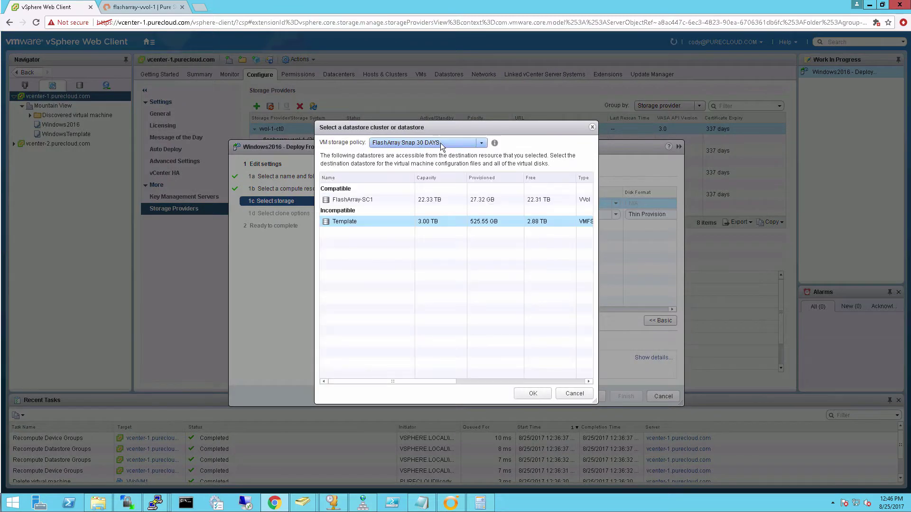
left_click(353, 199)
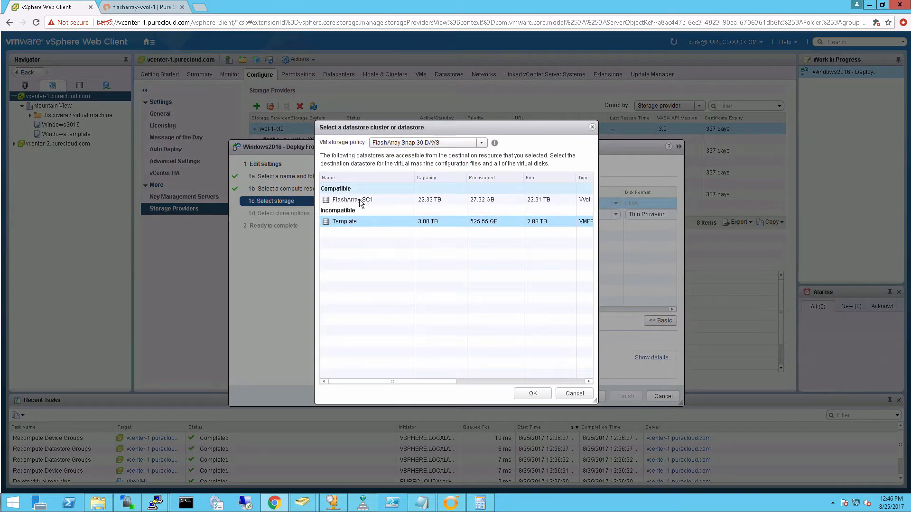
left_click(353, 199)
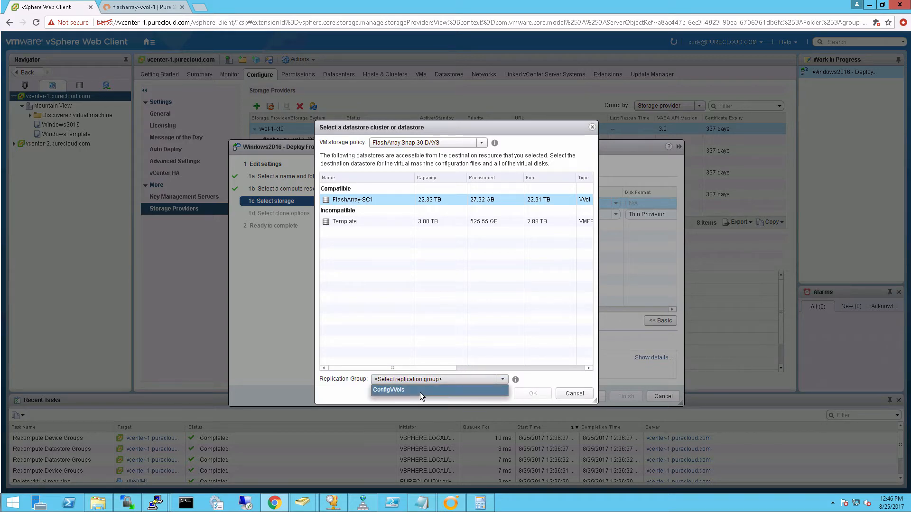
left_click(389, 389)
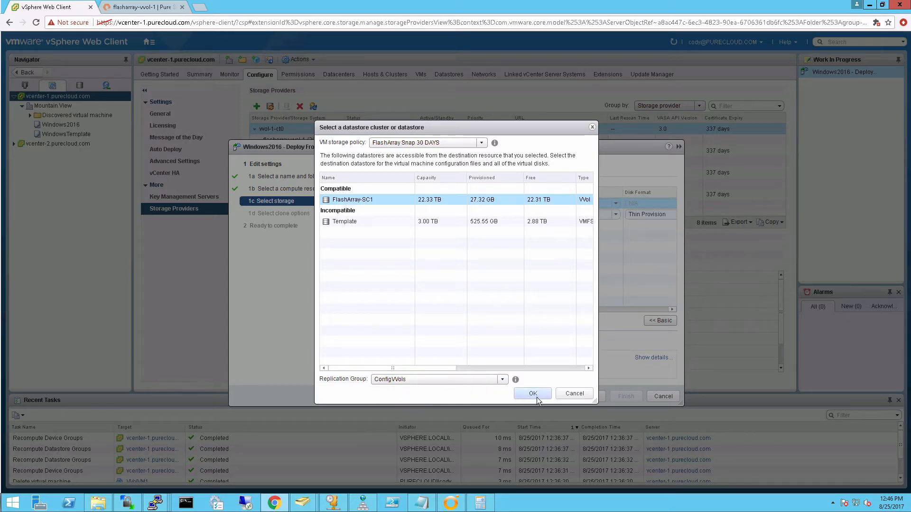
left_click(534, 393)
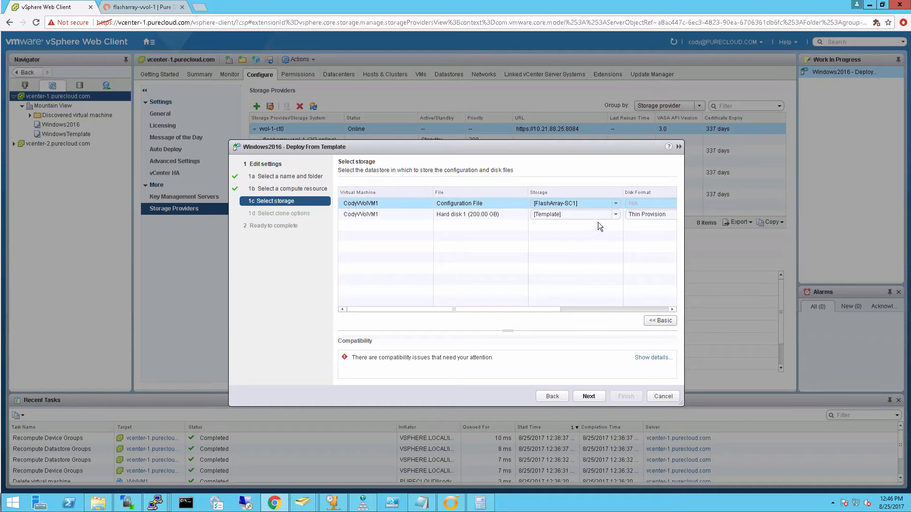
Step: Place Hard disk 1 on FlashArray-SC1 with the Snap 2 HOURS policy and bronze replication group
left_click(614, 215)
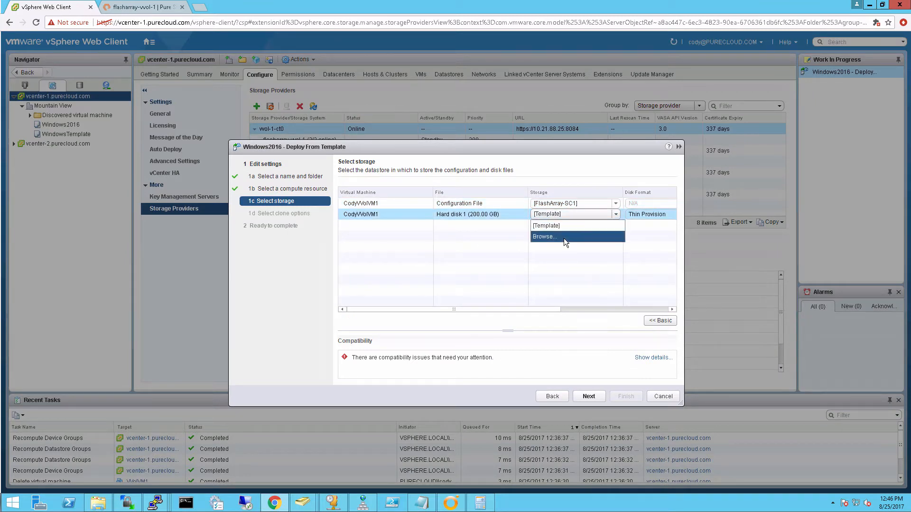
left_click(545, 236)
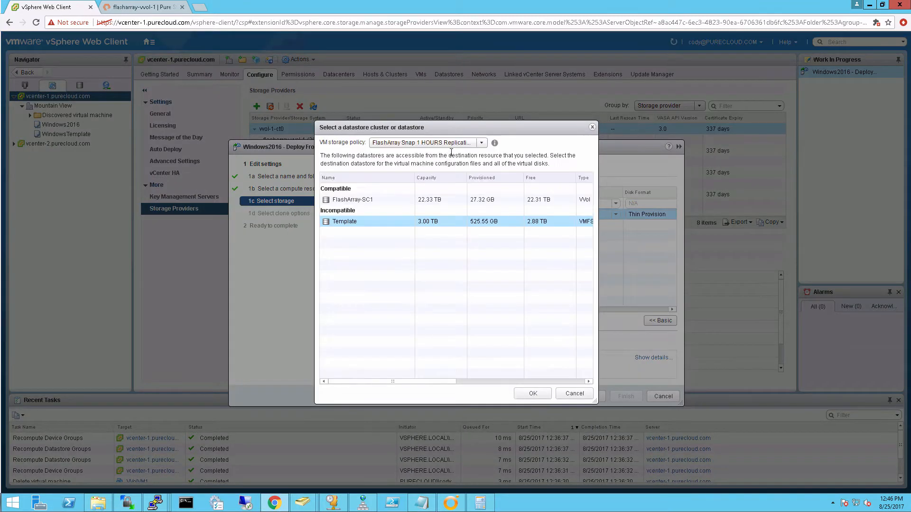
left_click(481, 143)
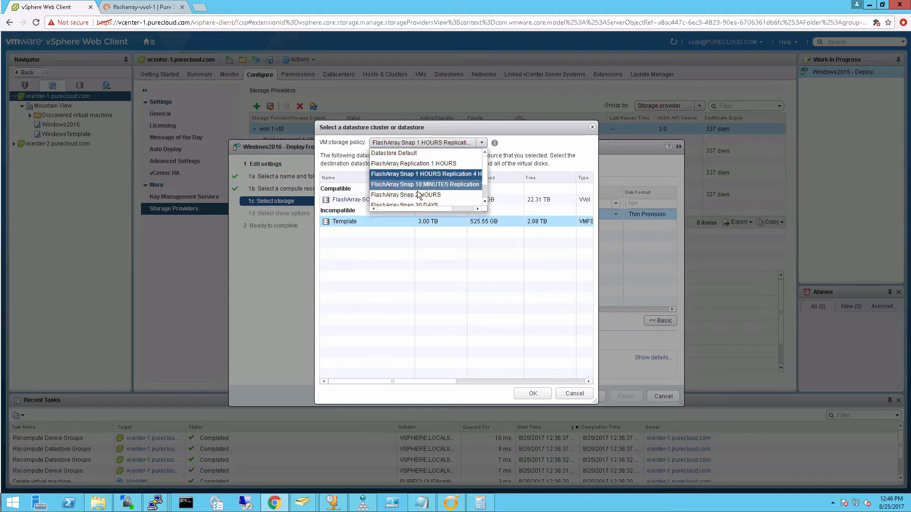
left_click(405, 195)
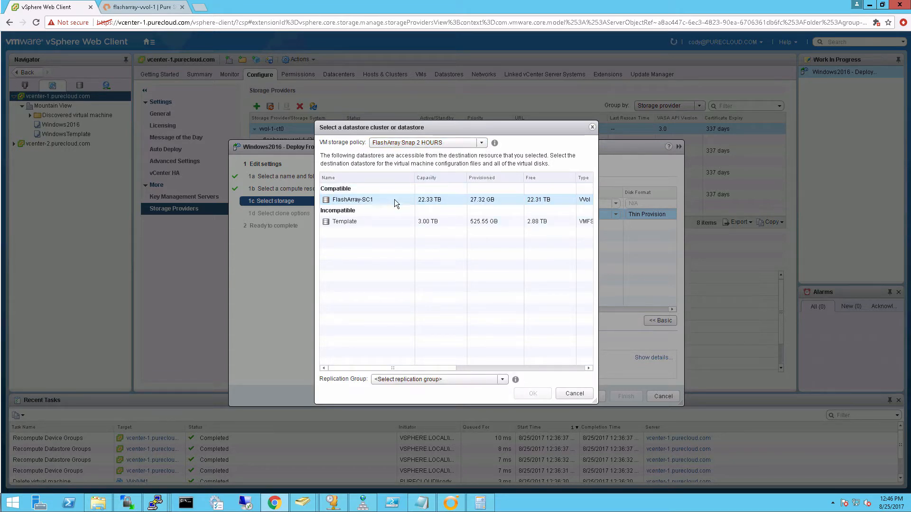
left_click(502, 379)
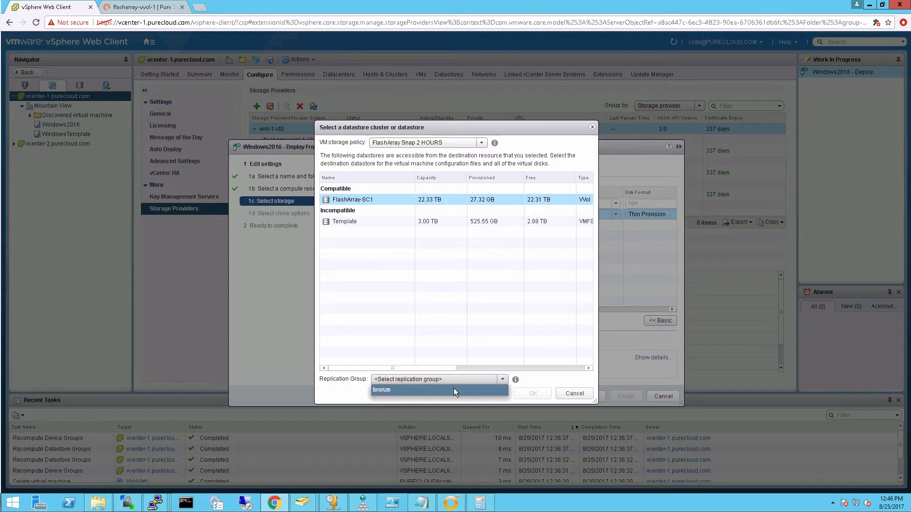
left_click(382, 389)
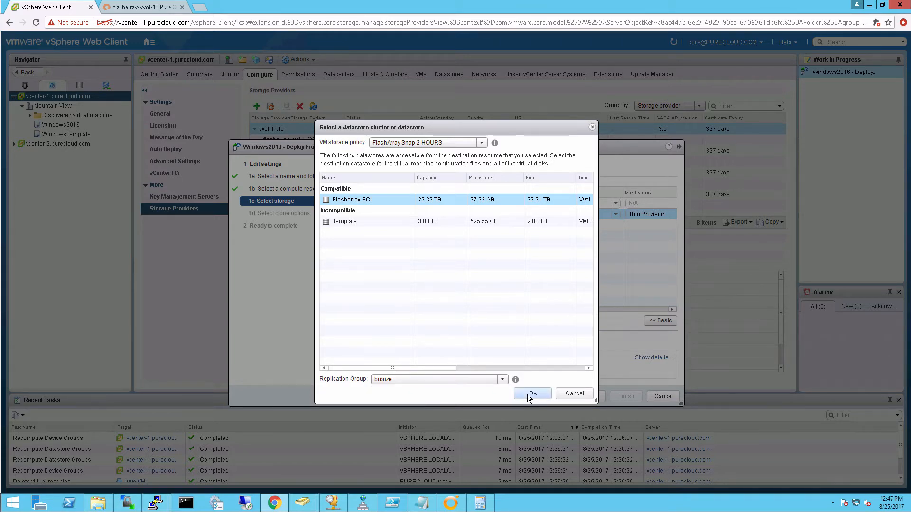
left_click(532, 393)
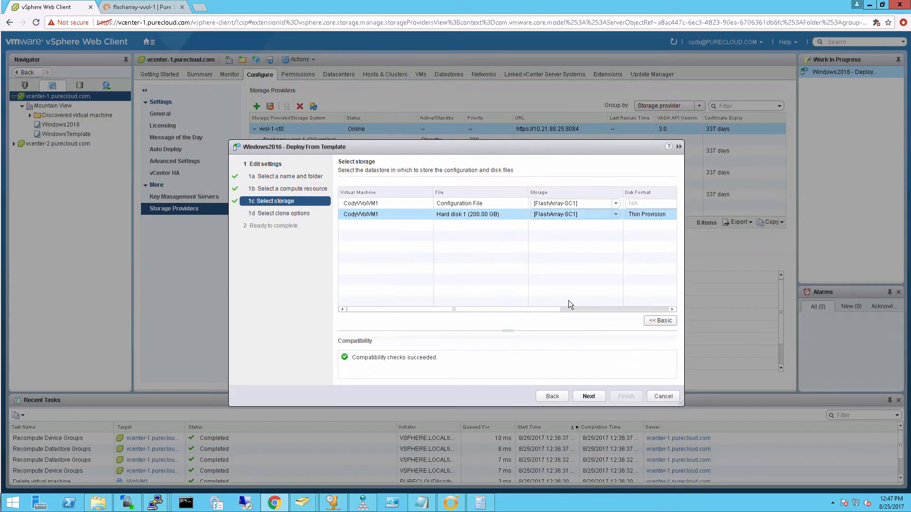
Step: Enable power-on after creation and finish the Windows2016 template deployment
left_click(588, 396)
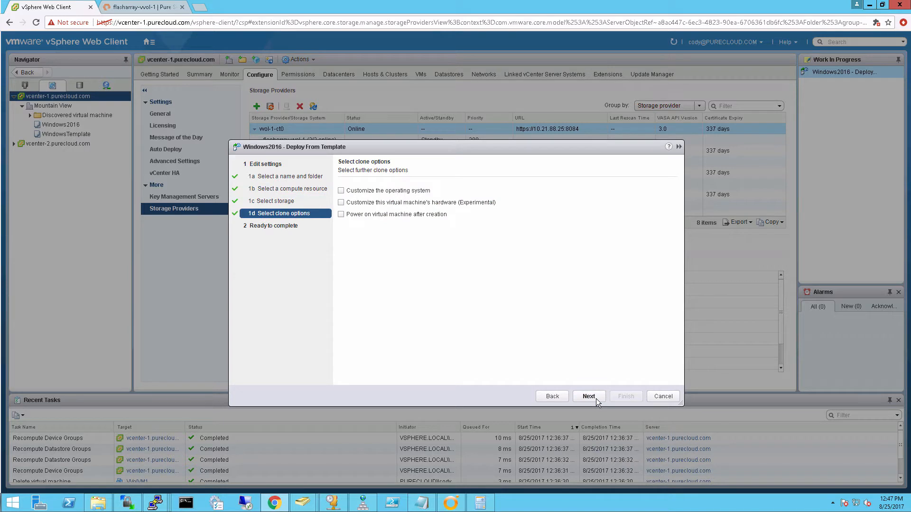
mouse_move(574, 382)
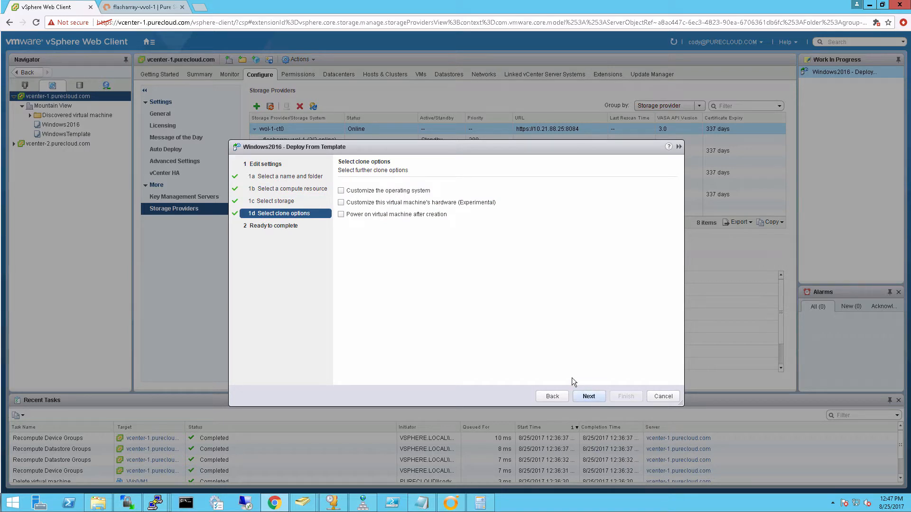
left_click(341, 214)
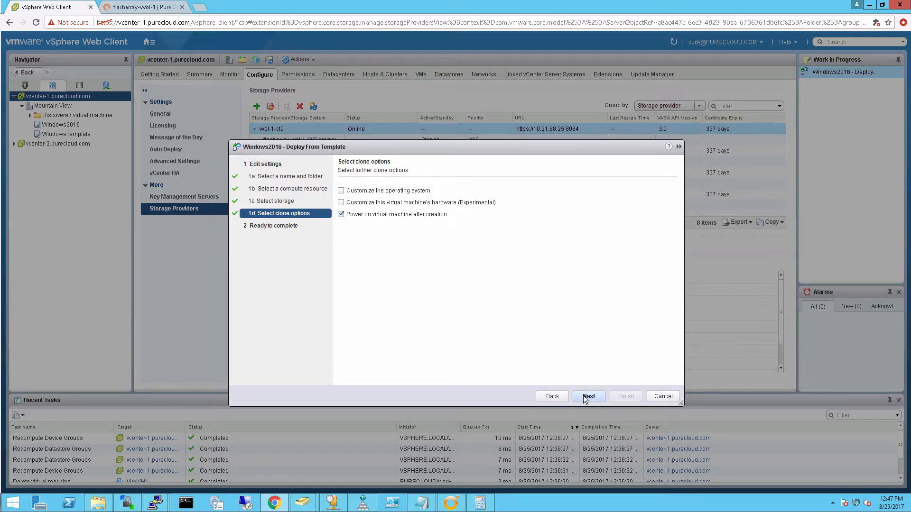
left_click(588, 397)
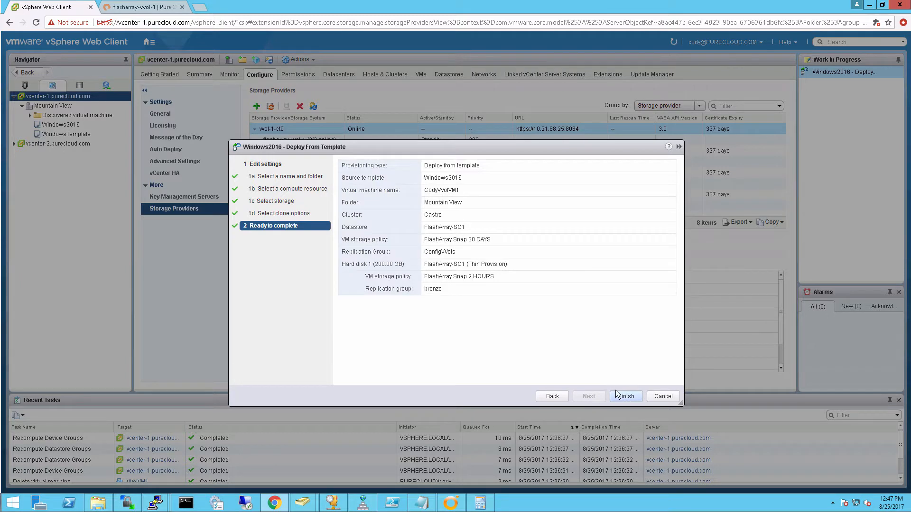
left_click(627, 397)
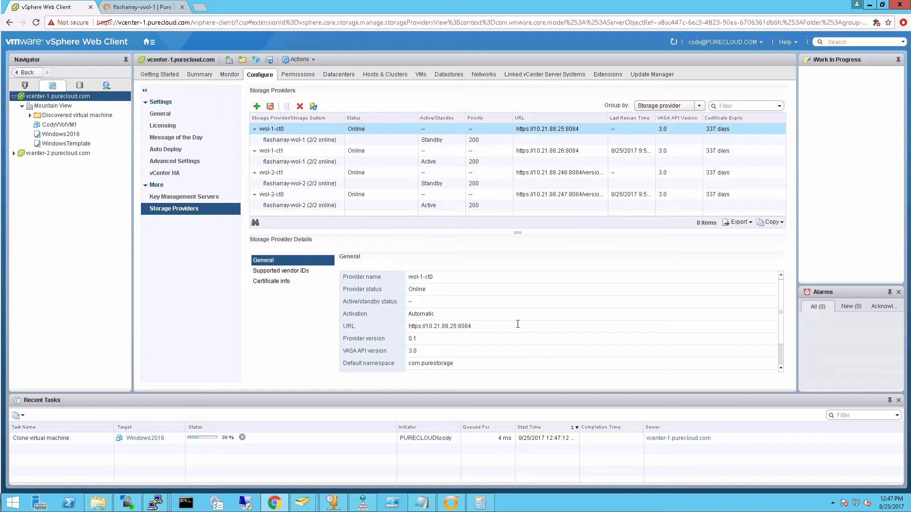
mouse_move(506, 312)
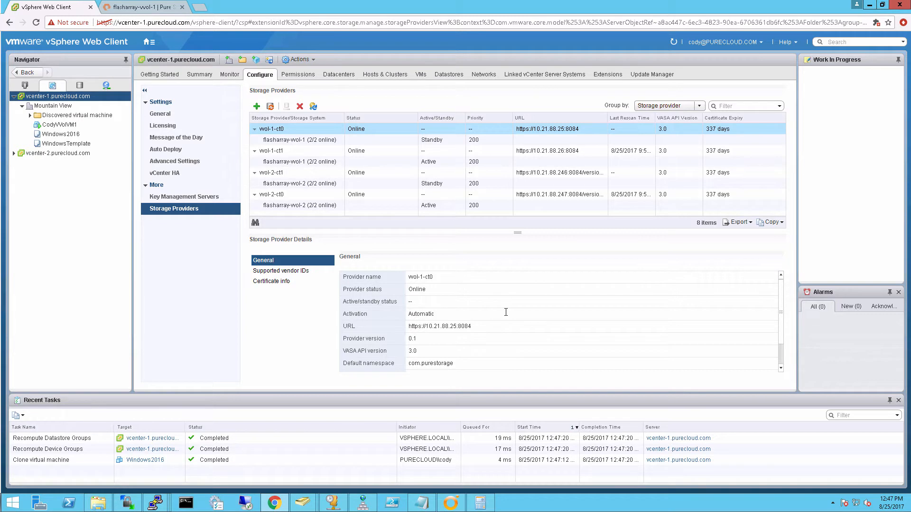
Step: After the clone task completes, check CodyVVolVM1's power actions and go to the FlashArray-SC1 datastore
right_click(51, 124)
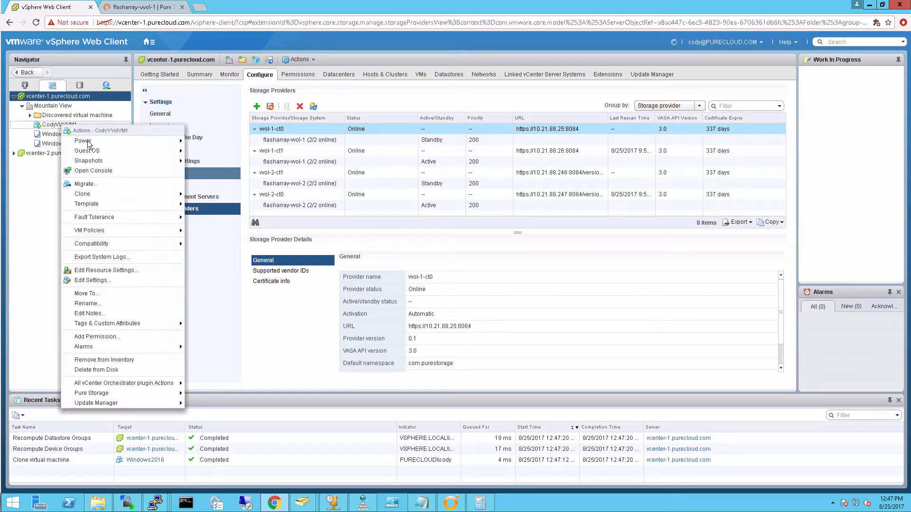
left_click(93, 171)
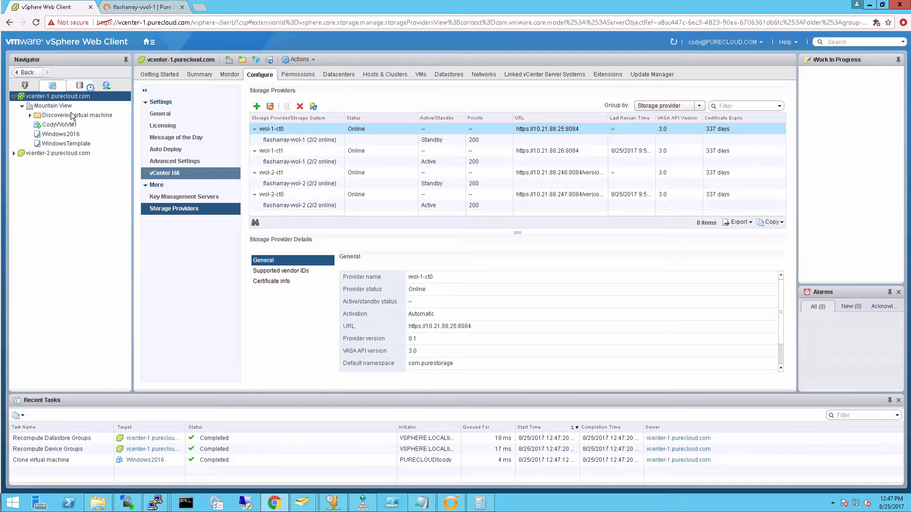
left_click(79, 85)
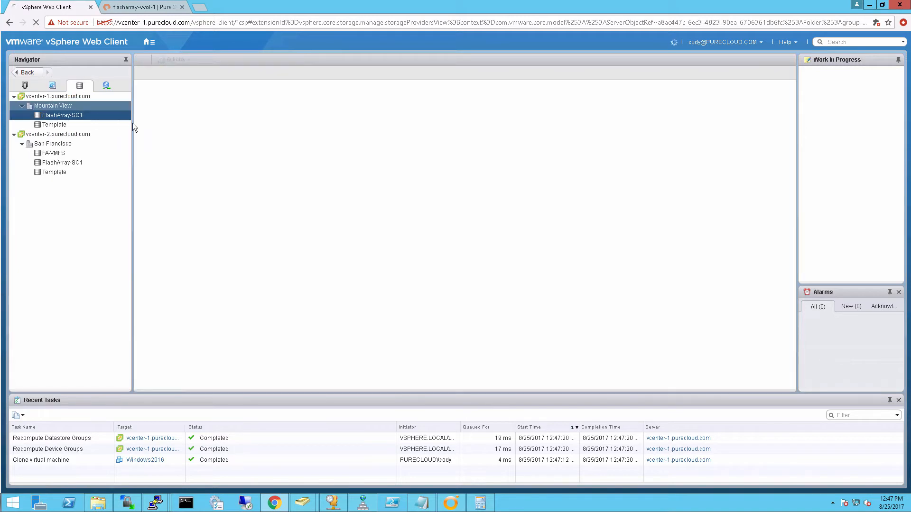
Step: Browse the CodyVVolVM1 folder on FlashArray-SC1, inspecting its swap lock and virtual disk files
left_click(64, 115)
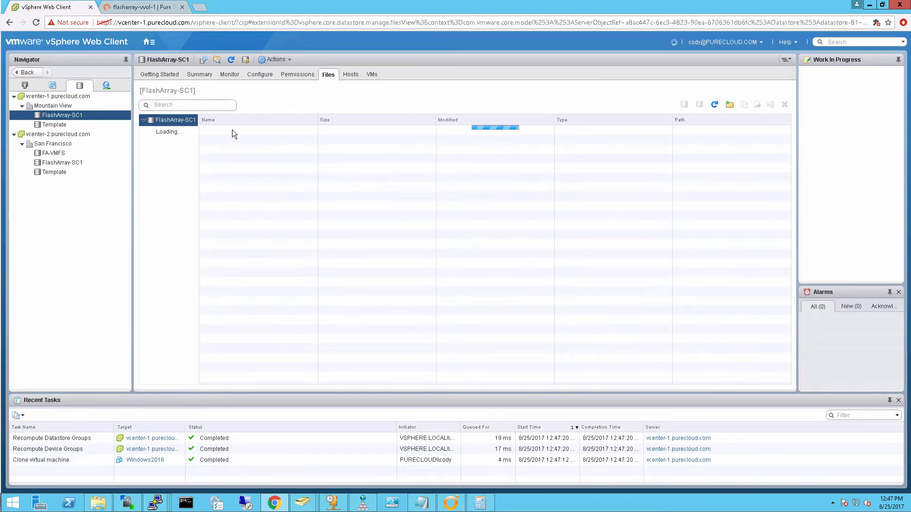
mouse_move(214, 144)
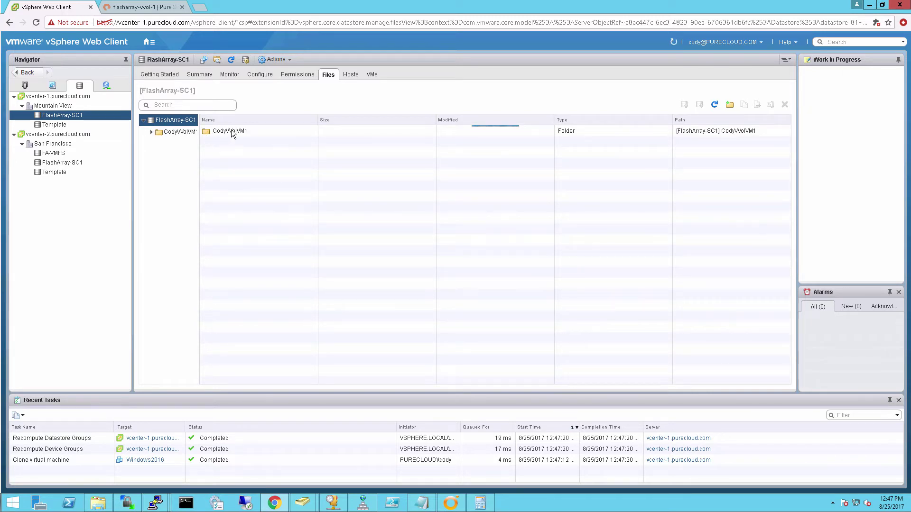
double_click(232, 131)
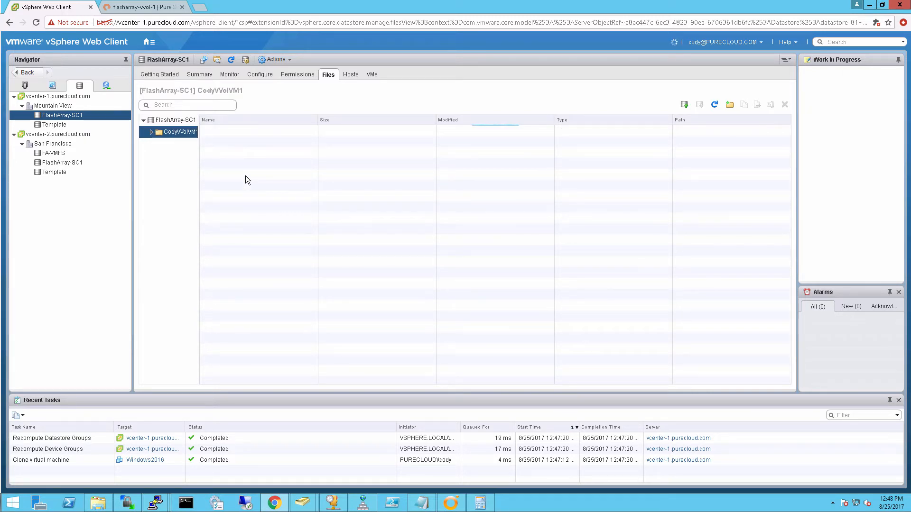
left_click(152, 132)
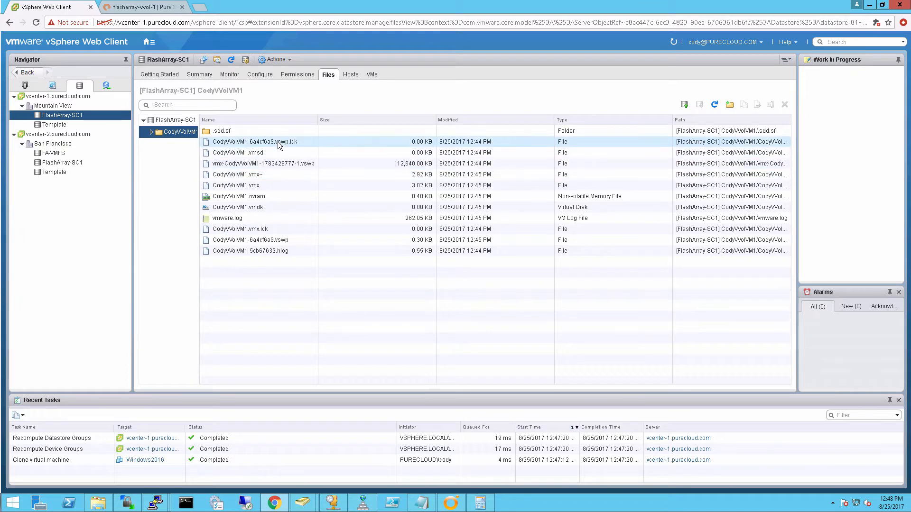
left_click(237, 207)
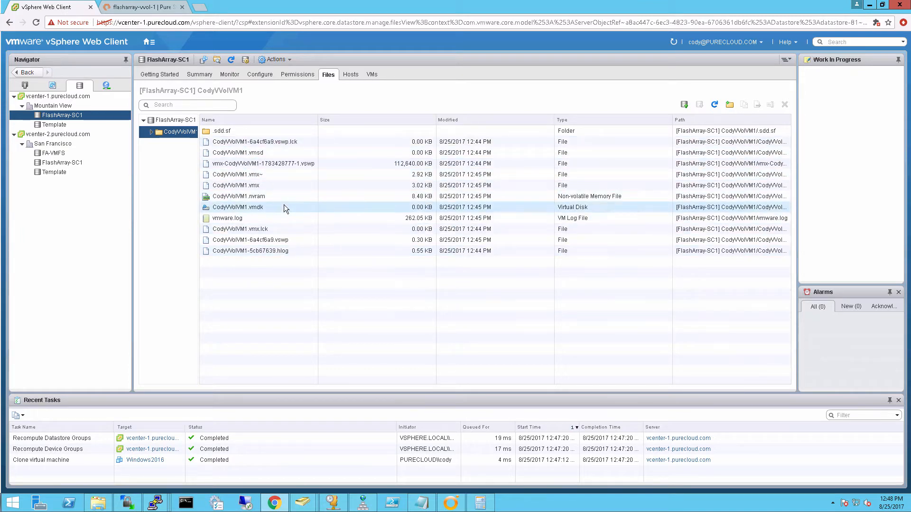
left_click(235, 185)
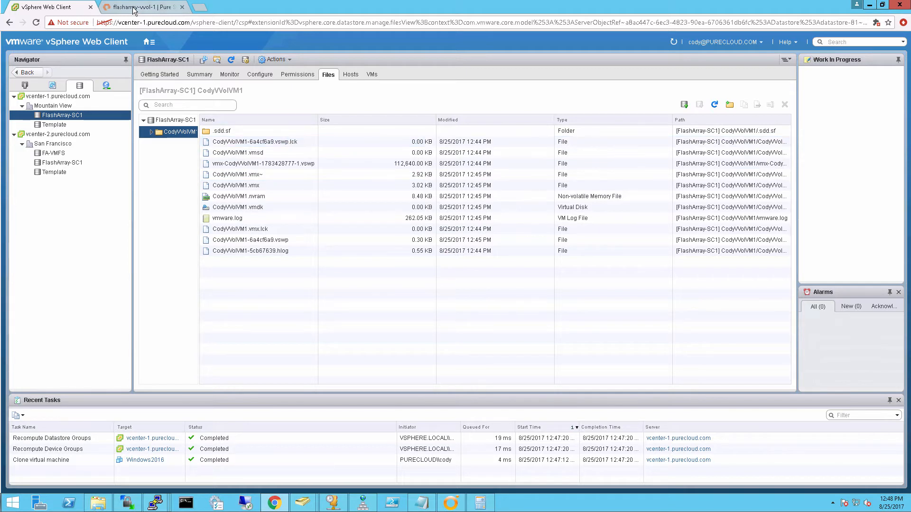
left_click(137, 8)
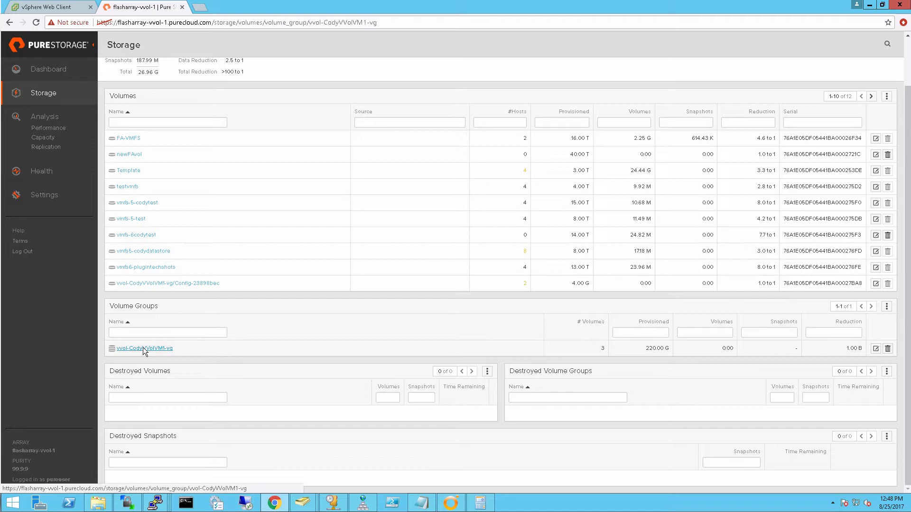
Step: Show the Config volume details inside the vvol-CodyVVolVM1-vg volume group
left_click(144, 348)
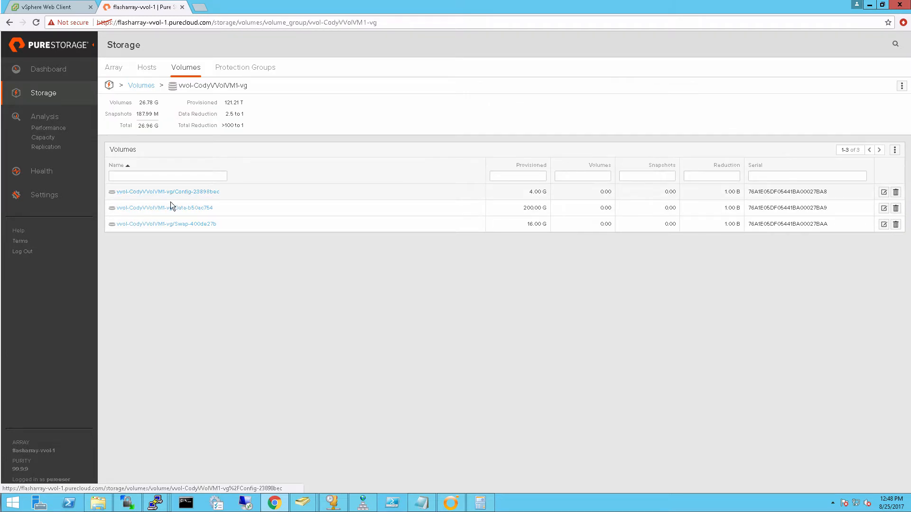
mouse_move(194, 231)
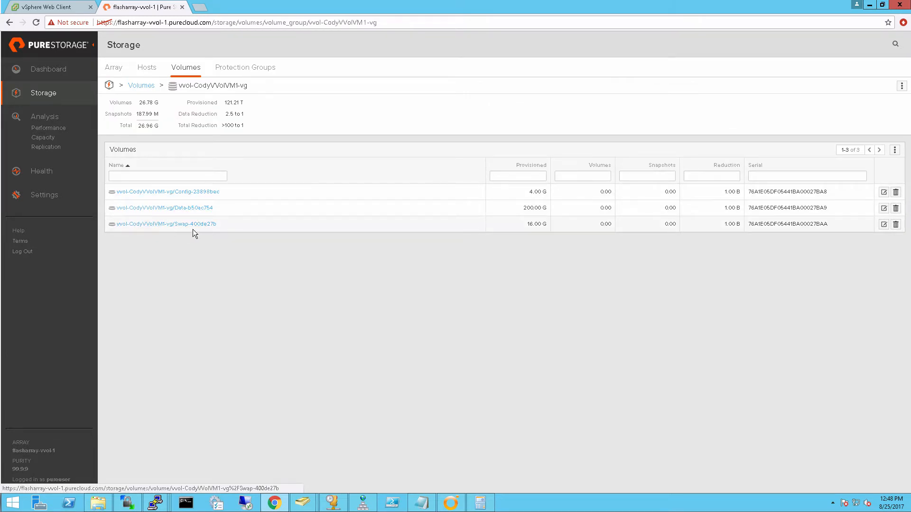
left_click(166, 191)
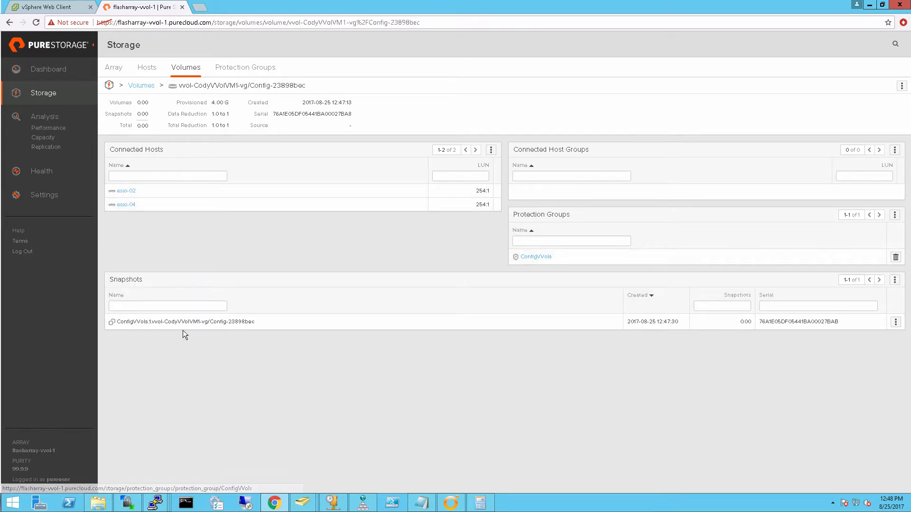
mouse_move(205, 213)
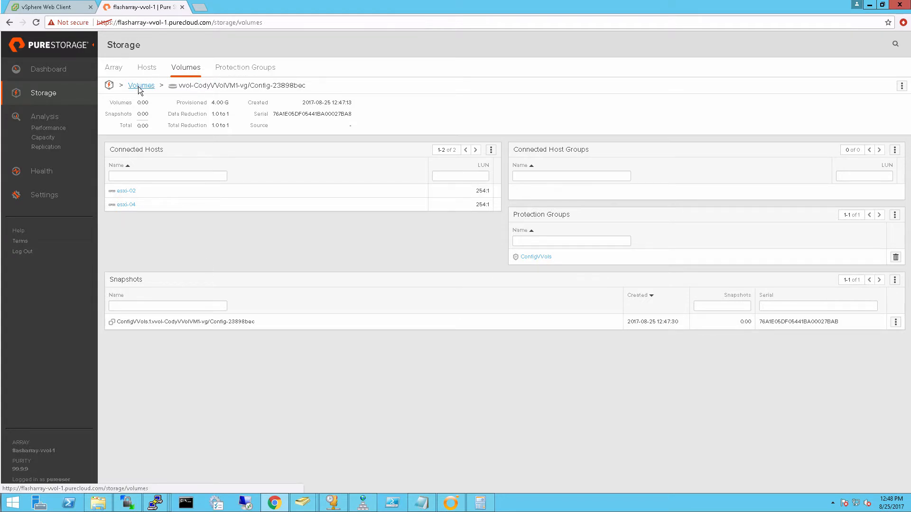
Step: Review the Data volume's details and return to the array's full volumes list
left_click(141, 86)
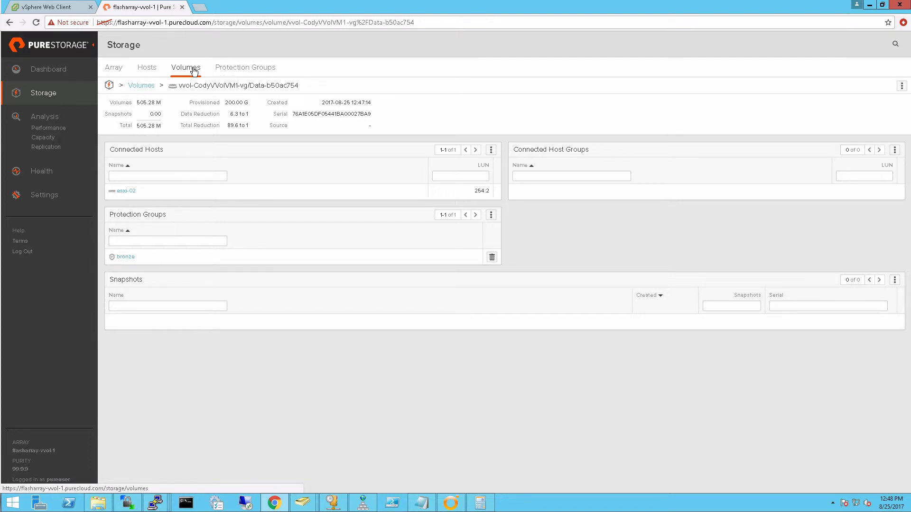
left_click(141, 85)
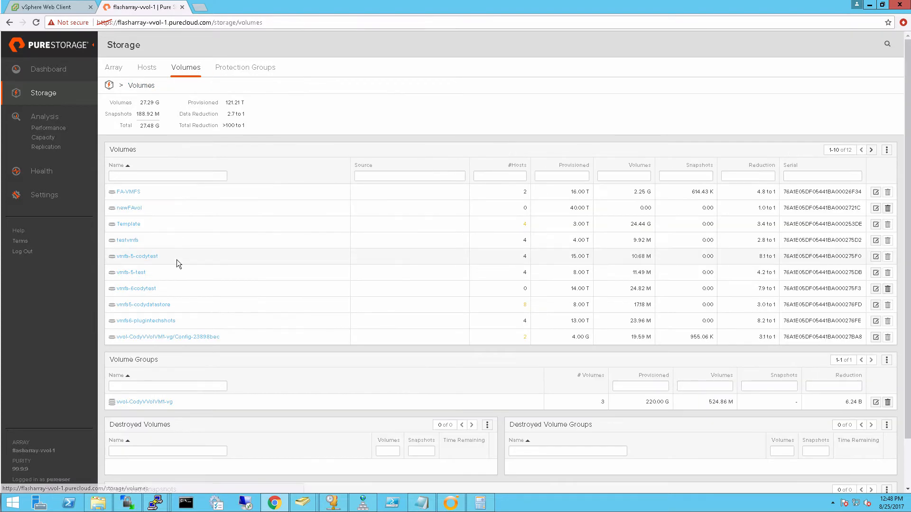
Step: Power off CodyVVolVM1 and delete it from disk via its context actions
left_click(45, 5)
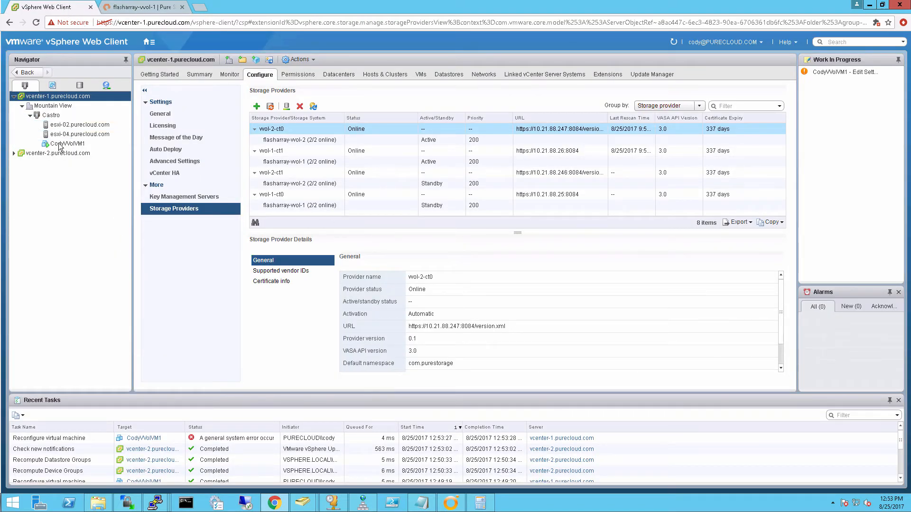
right_click(58, 144)
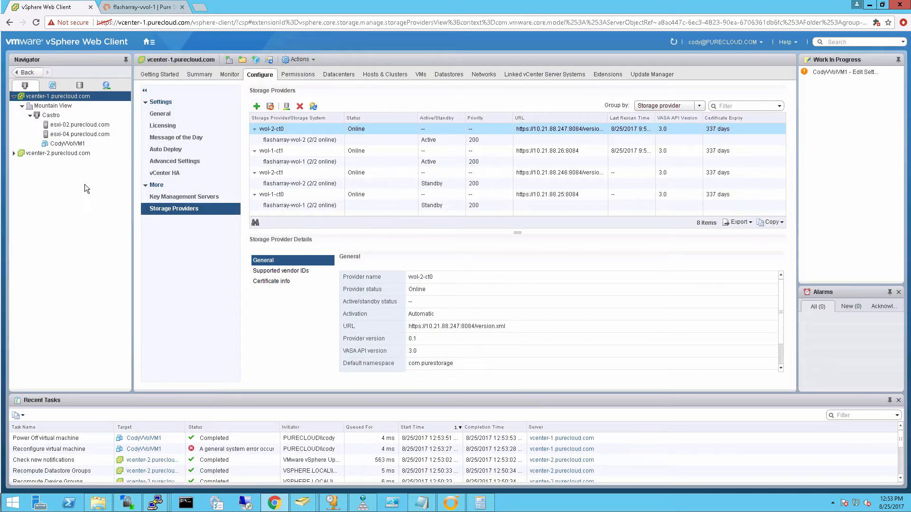
left_click(63, 144)
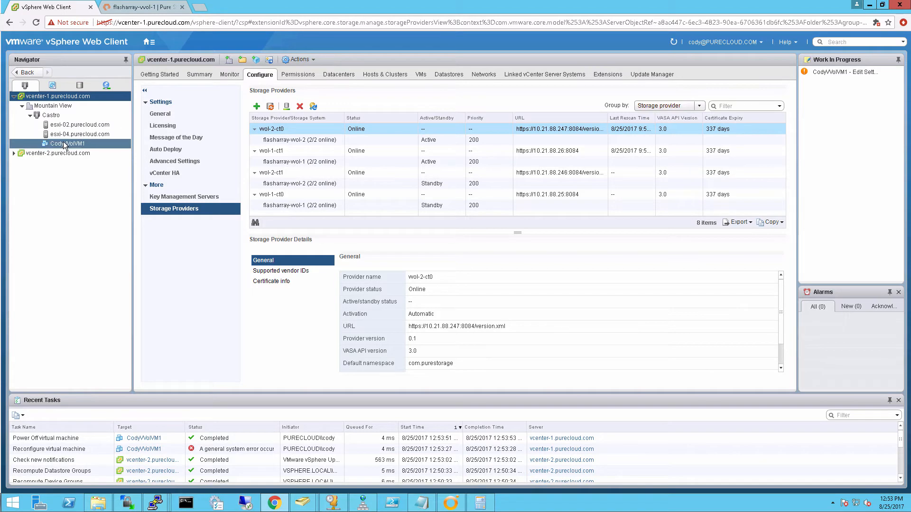
right_click(65, 143)
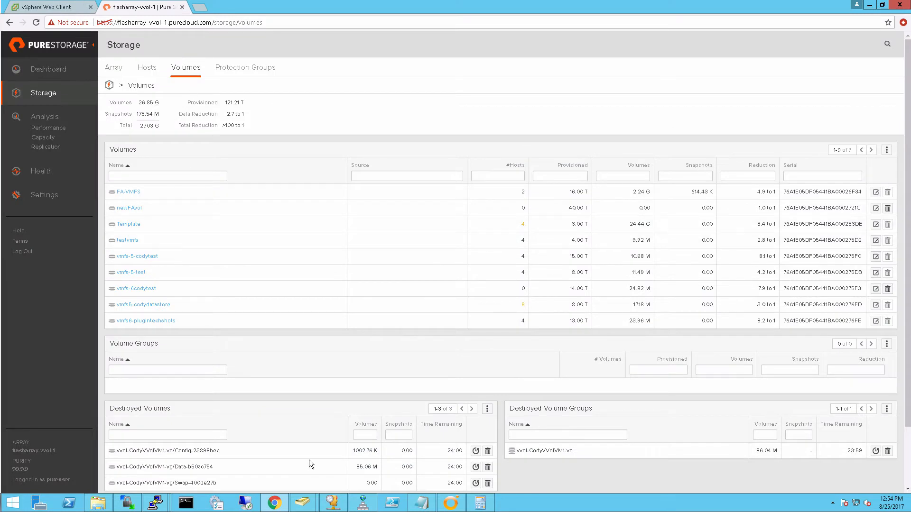
Step: Recover the destroyed vvol-CodyVVolVM1-vg volume group and begin recovering its destroyed volumes
scroll("down", 3)
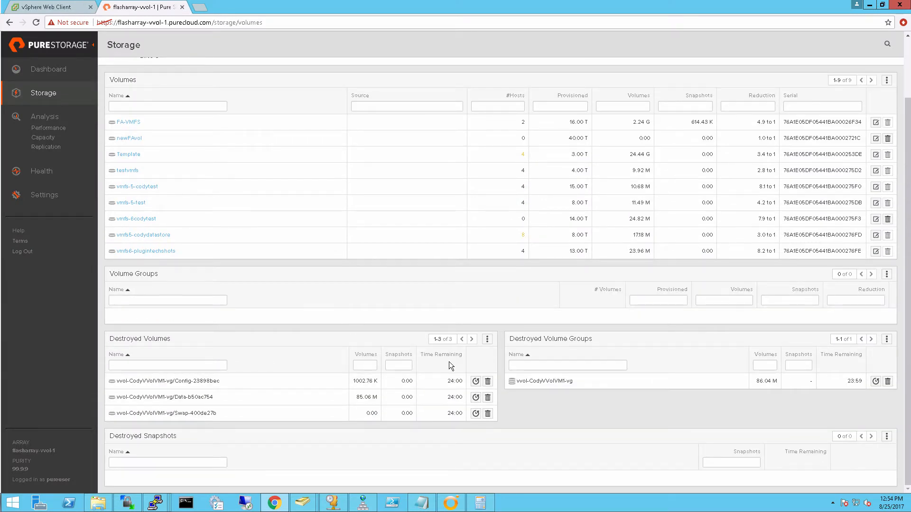
mouse_move(313, 391)
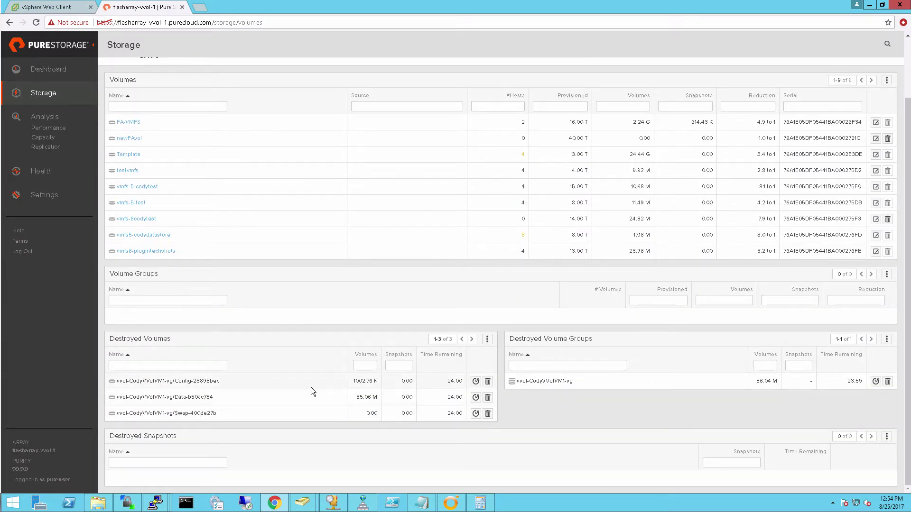
mouse_move(608, 384)
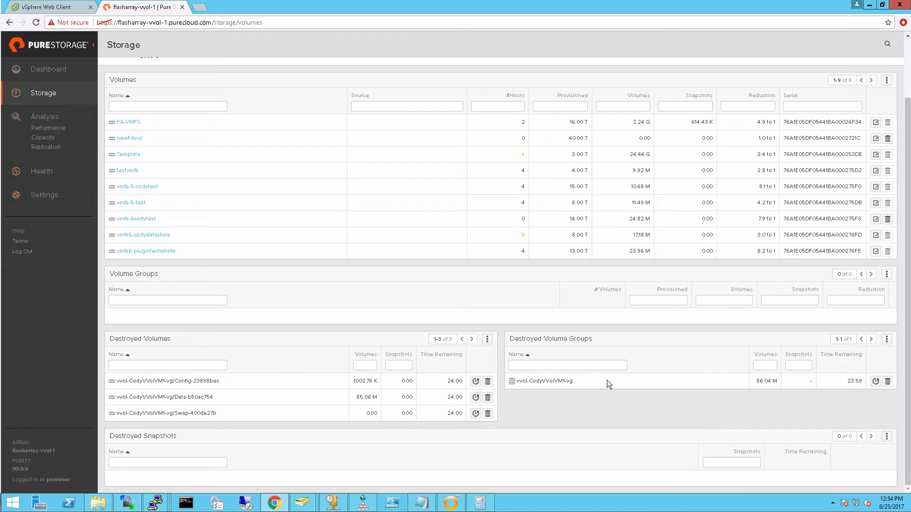
mouse_move(876, 382)
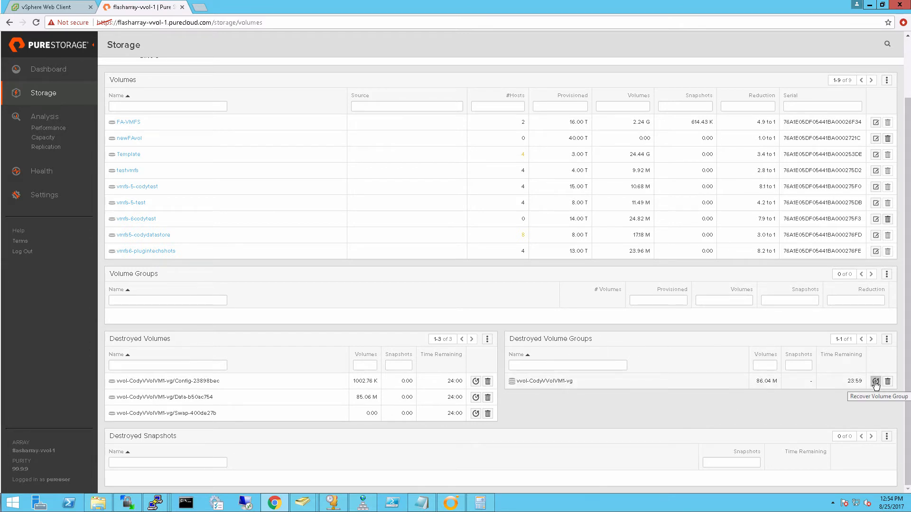
left_click(876, 381)
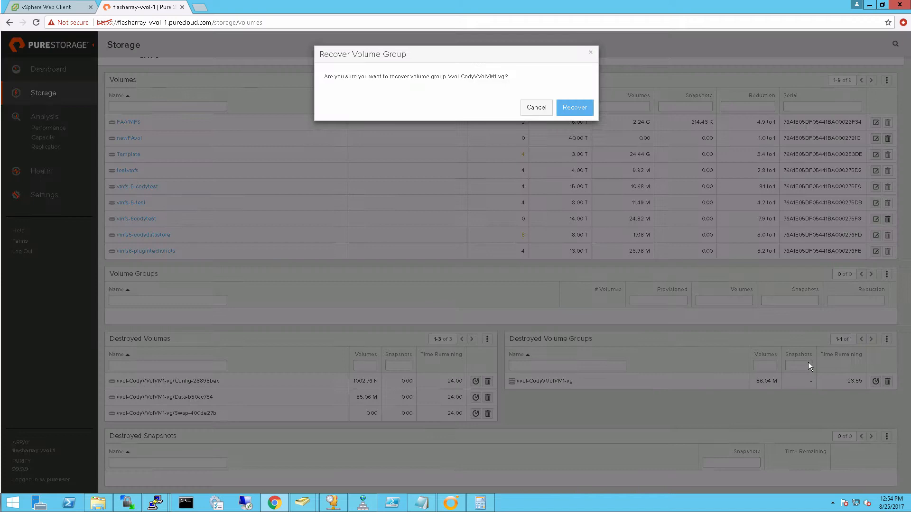
left_click(575, 107)
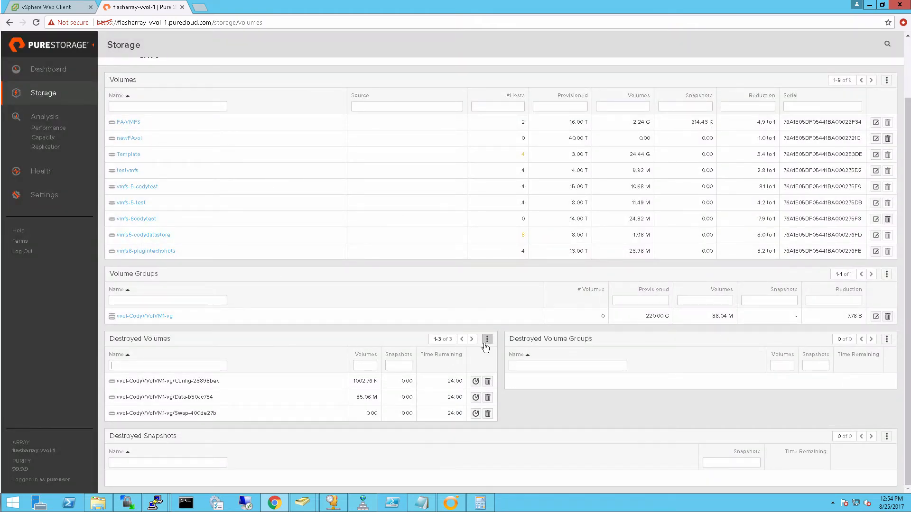
left_click(487, 338)
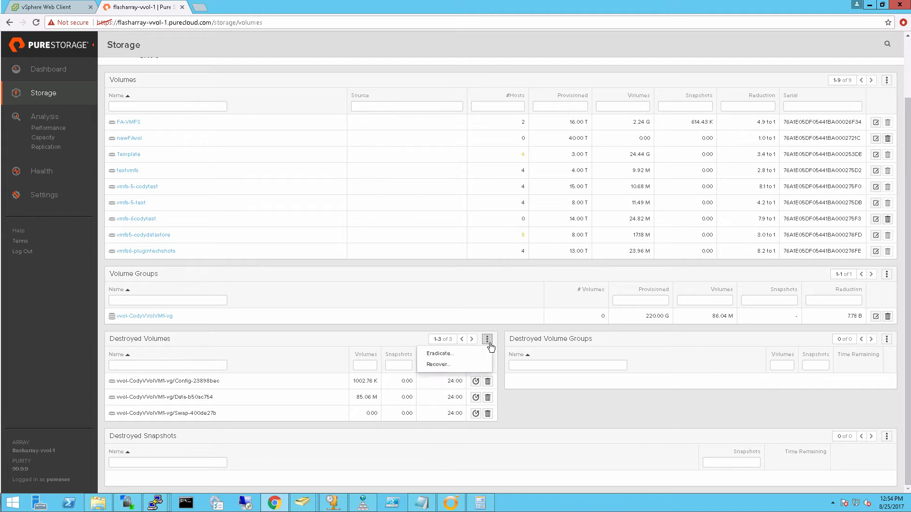
left_click(438, 364)
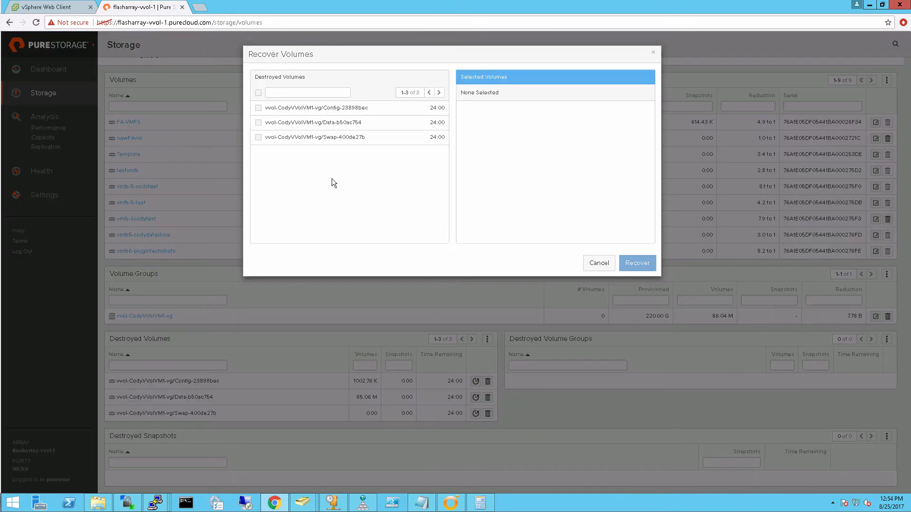
mouse_move(268, 102)
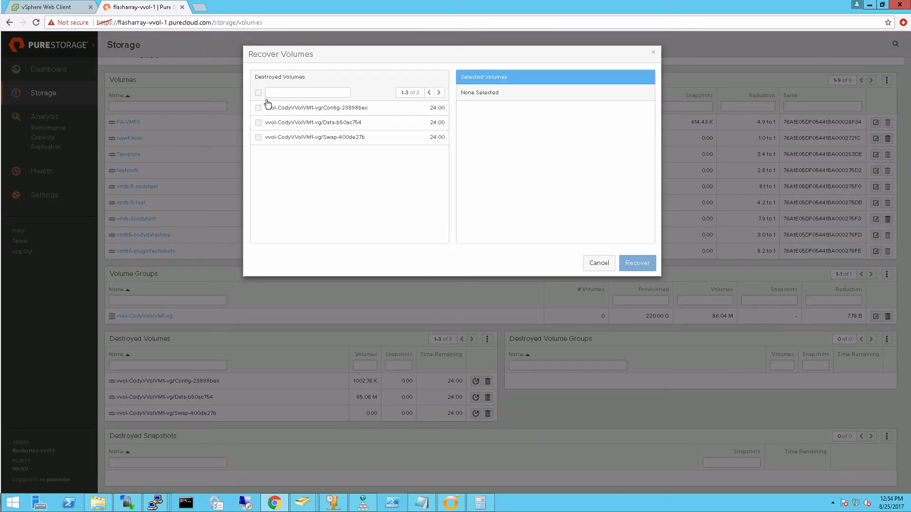
Step: Filter the destroyed volumes list by VVolVM1
left_click(308, 93)
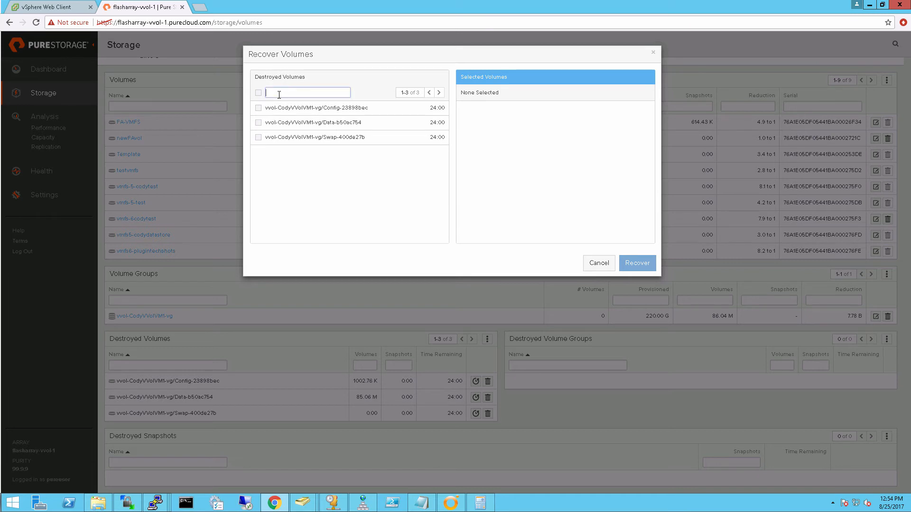
type("Vvol")
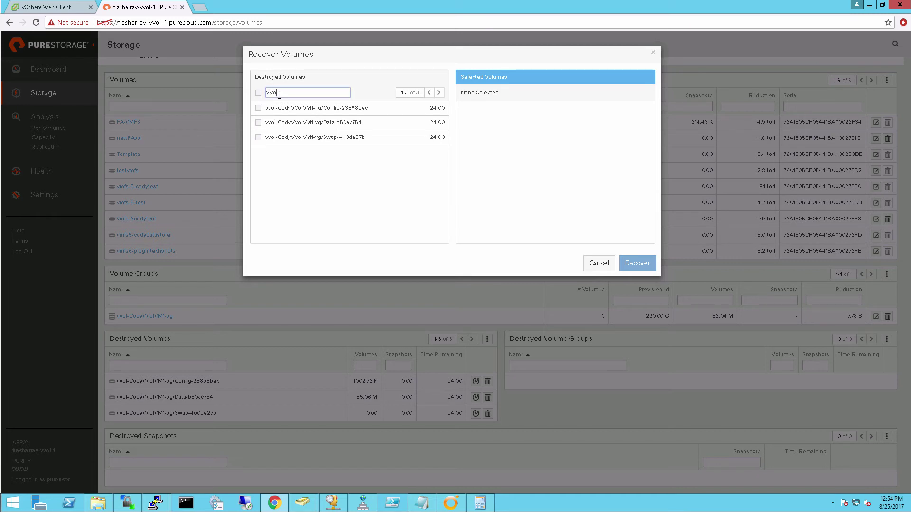
type("VolVM1")
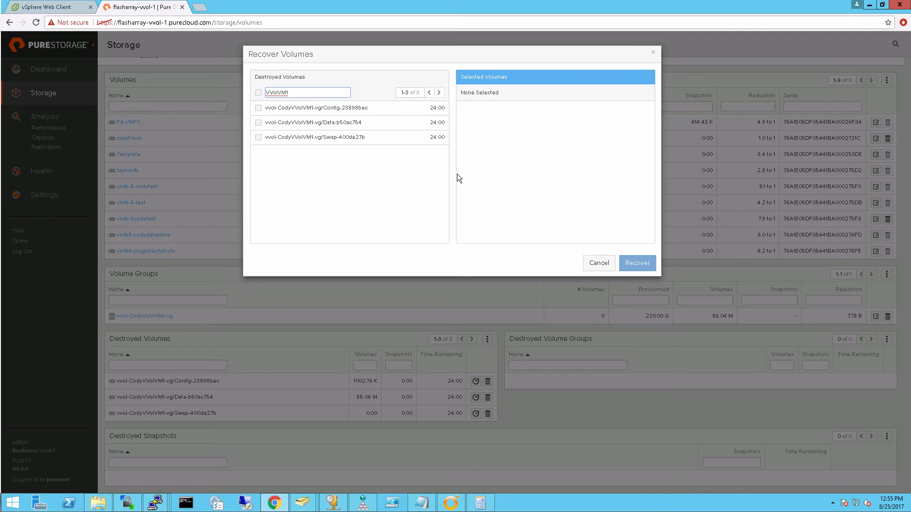
Step: Recover the CodyVVolVM1 Config and Data volumes, leaving Swap destroyed
left_click(257, 106)
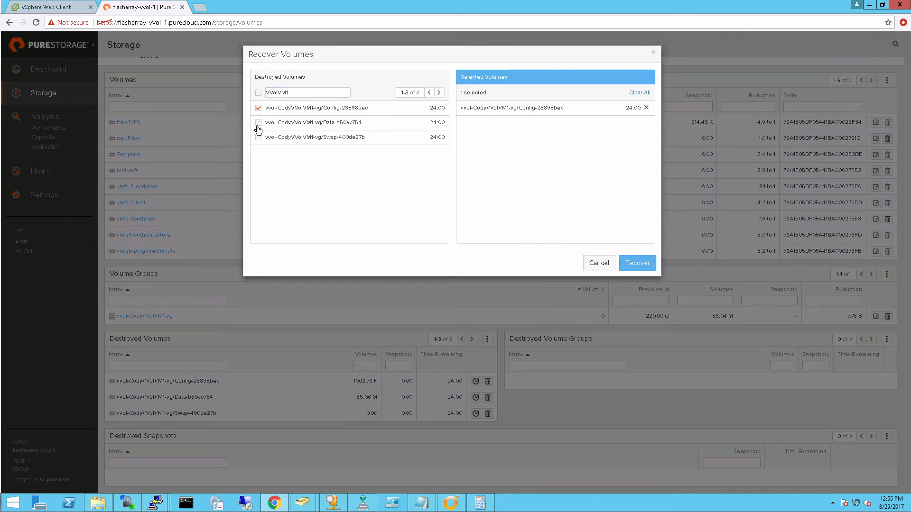
left_click(257, 122)
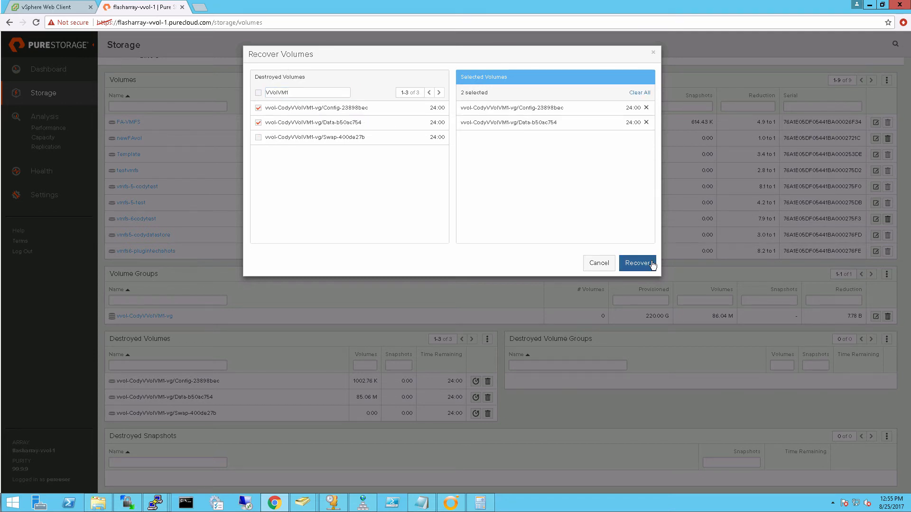
left_click(638, 263)
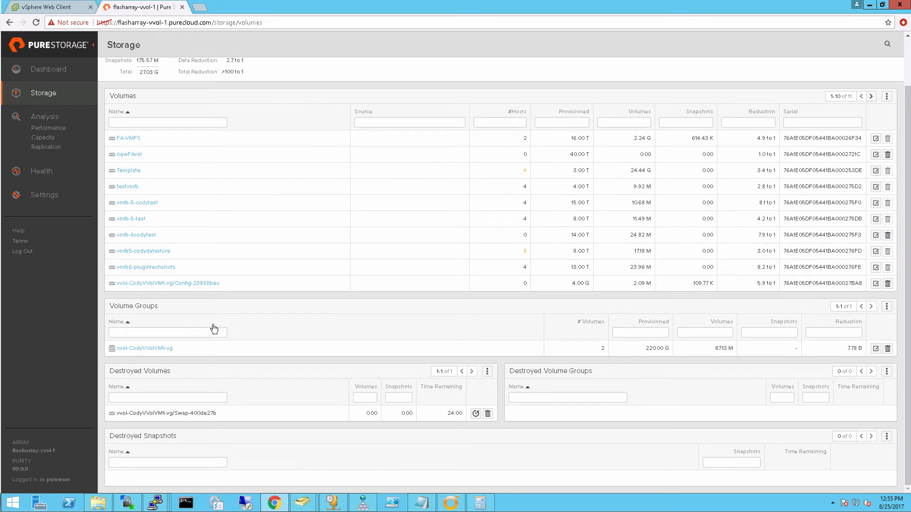
Step: Restore the Config volume in vvol-CodyVVolVM1-vg from its ConfigVVols snapshot, overwriting its data
left_click(145, 349)
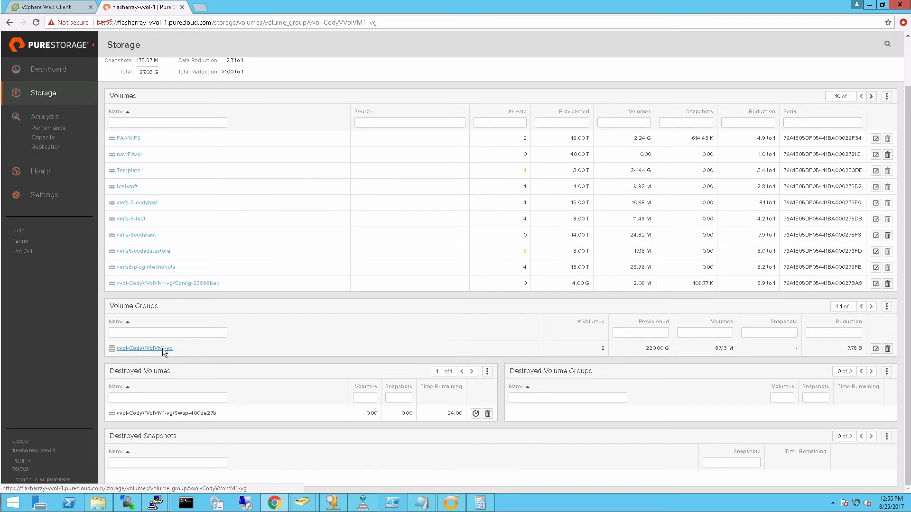
left_click(167, 283)
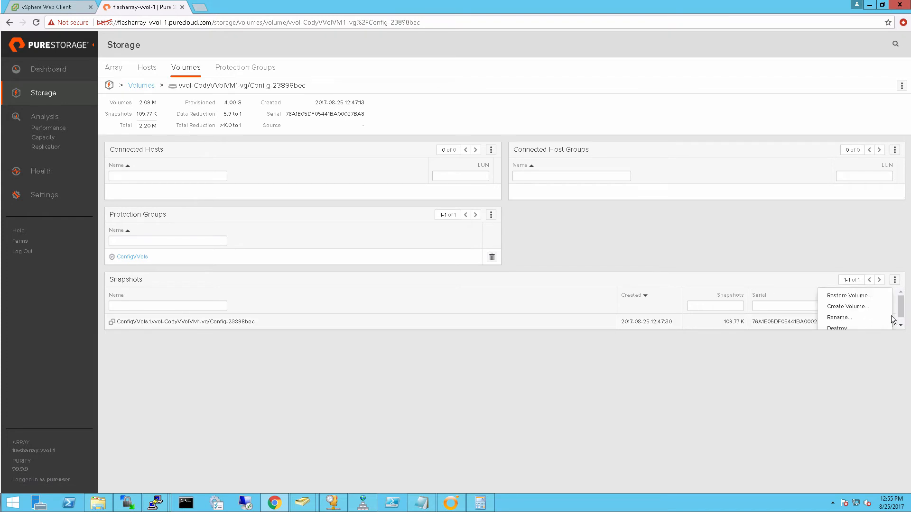
mouse_move(876, 304)
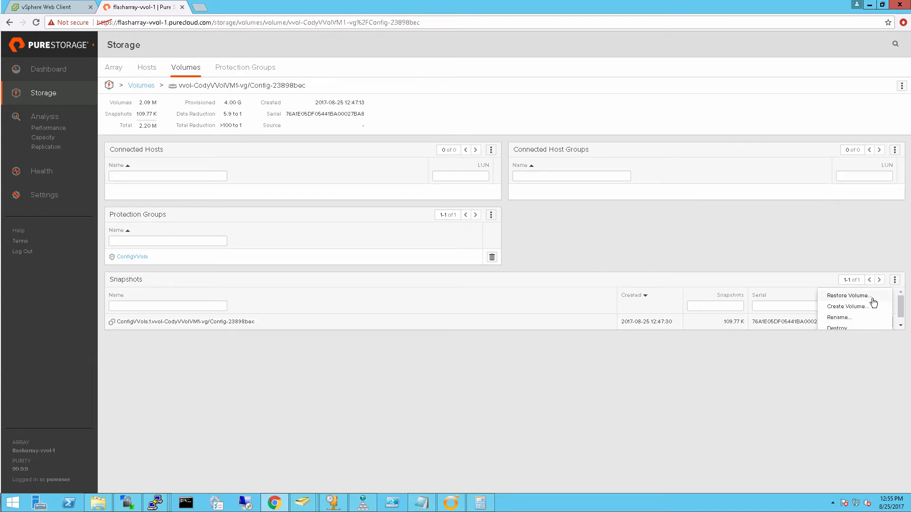
left_click(848, 296)
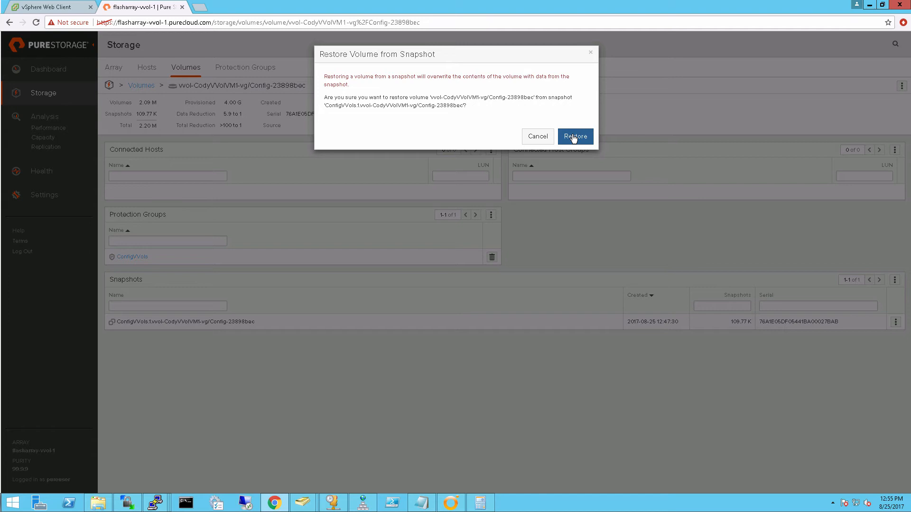
left_click(575, 136)
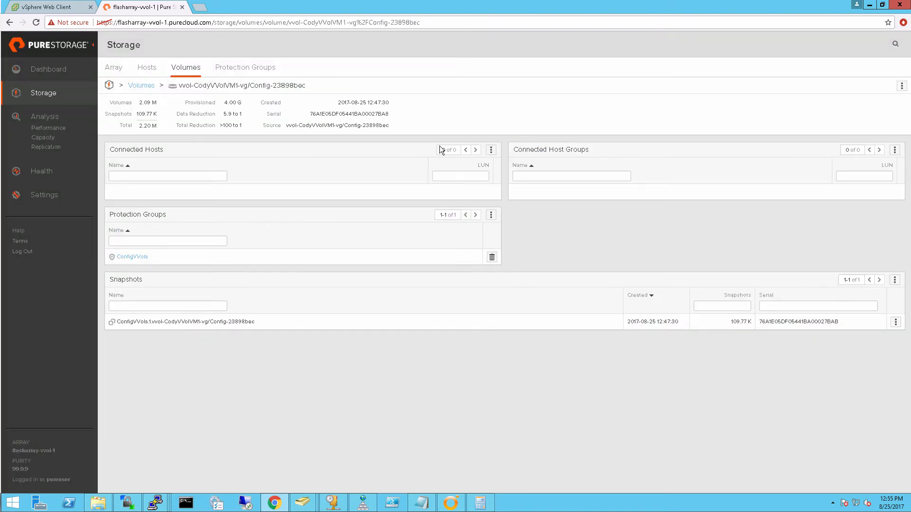
left_click(37, 4)
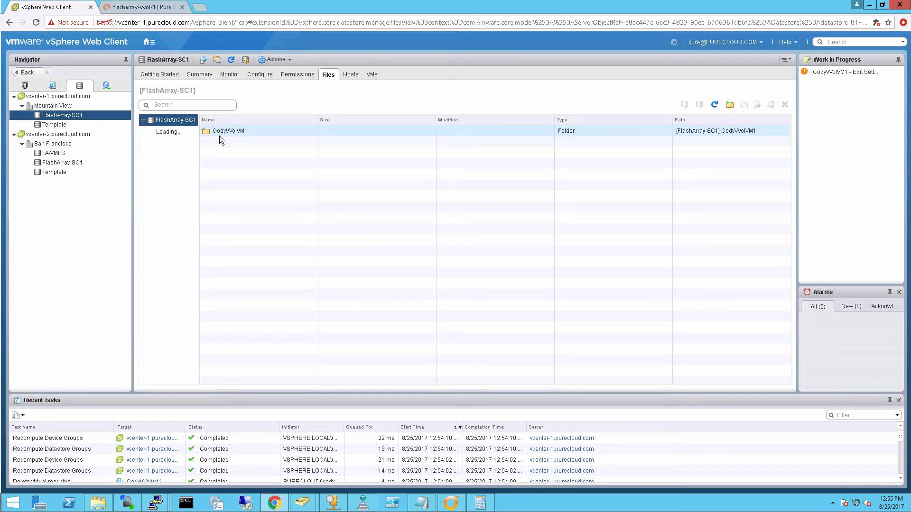
Step: Start Register VM on CodyVVolVM1.vmx in the CodyVVolVM1 folder of FlashArray-SC1
double_click(229, 130)
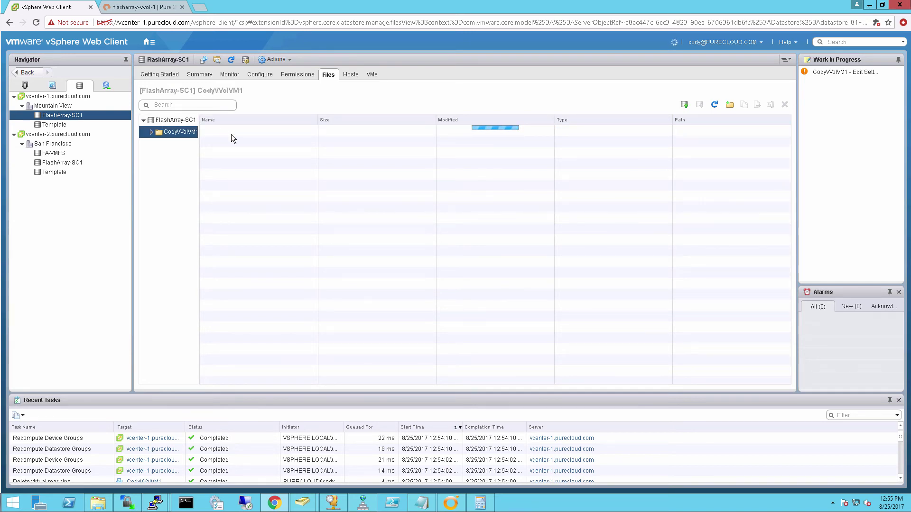
left_click(163, 132)
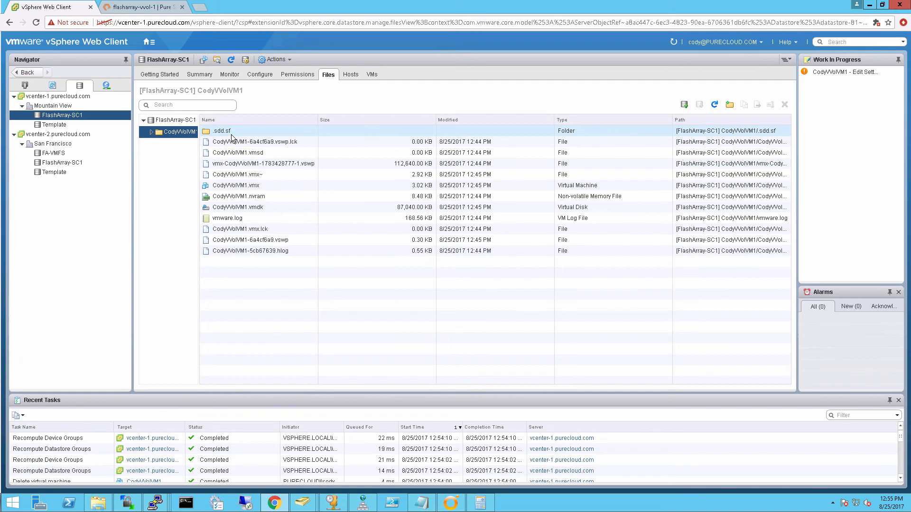
left_click(235, 185)
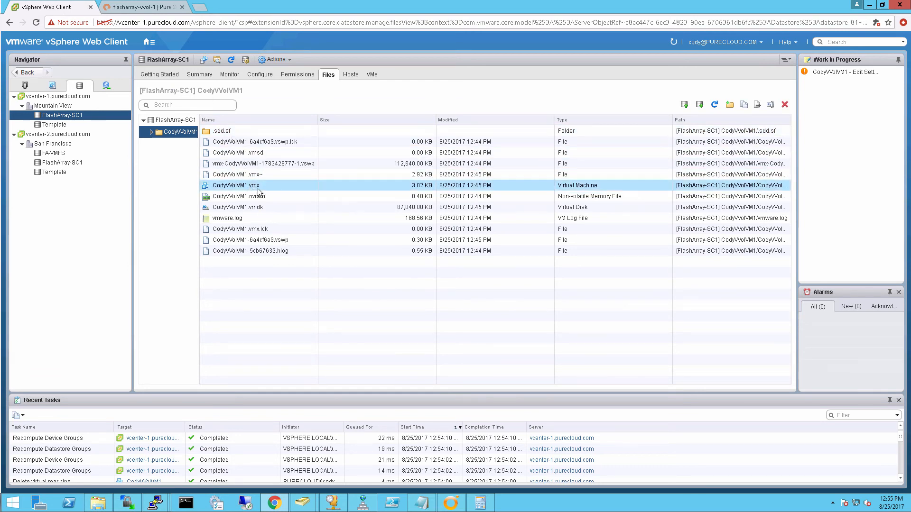
right_click(235, 185)
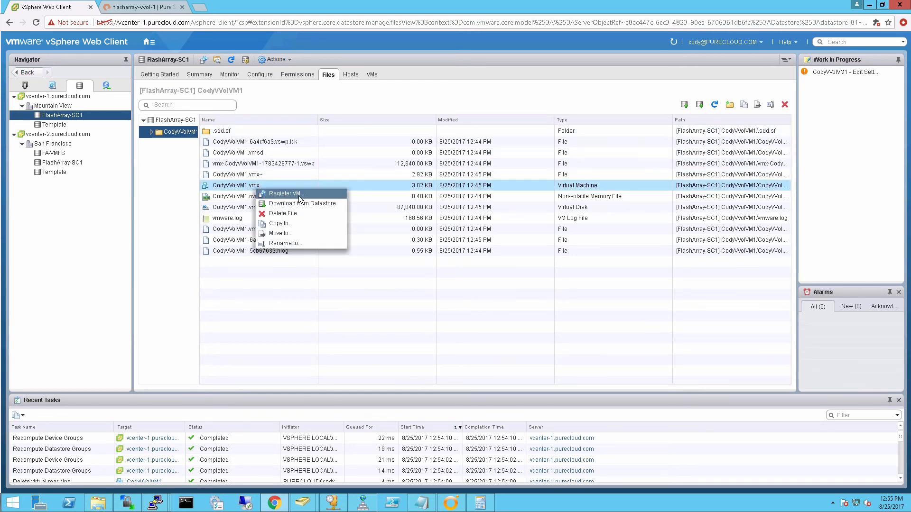
left_click(285, 194)
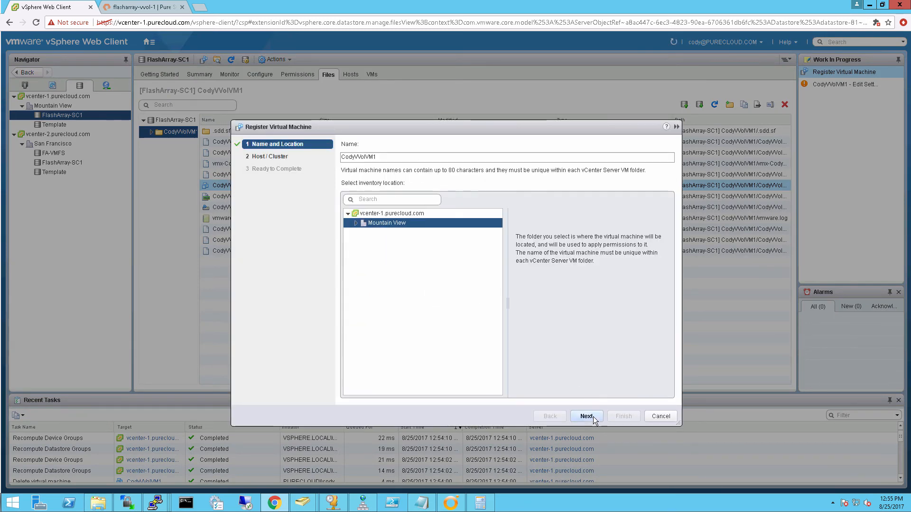
Step: Place the registered VM in the Castro cluster and finish
left_click(586, 416)
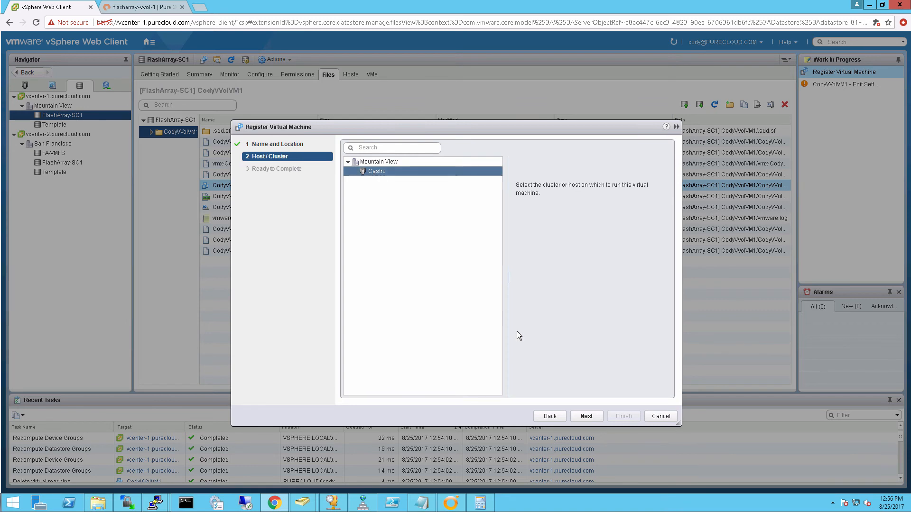
left_click(661, 416)
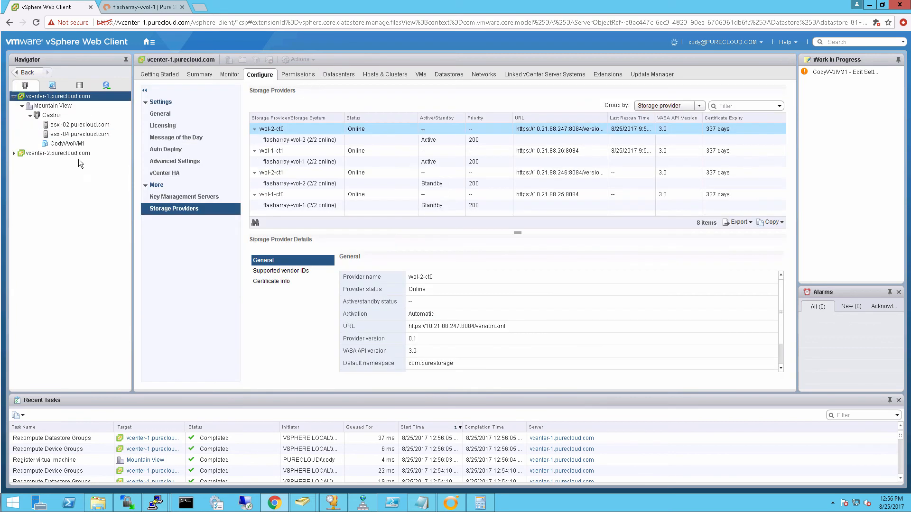
Step: Power on CodyVVolVM1 and answer its question with I Moved It
right_click(57, 144)
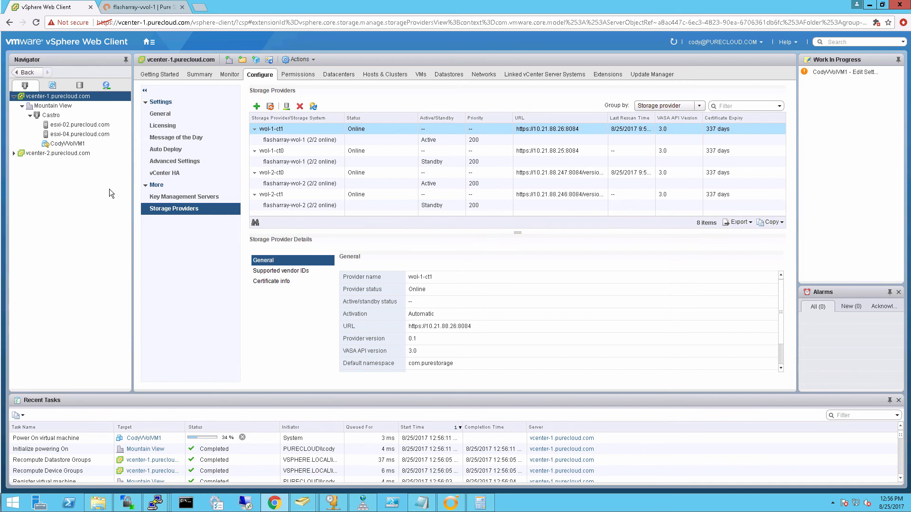
left_click(61, 143)
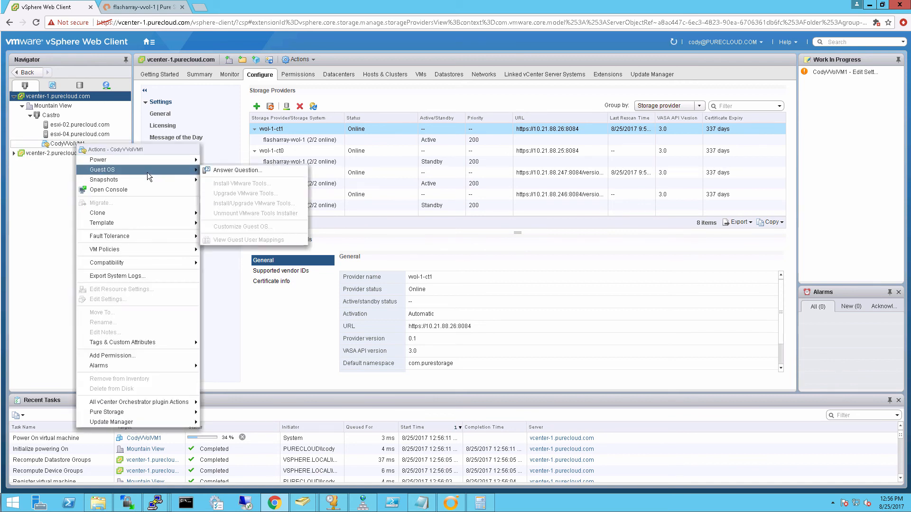
mouse_move(237, 170)
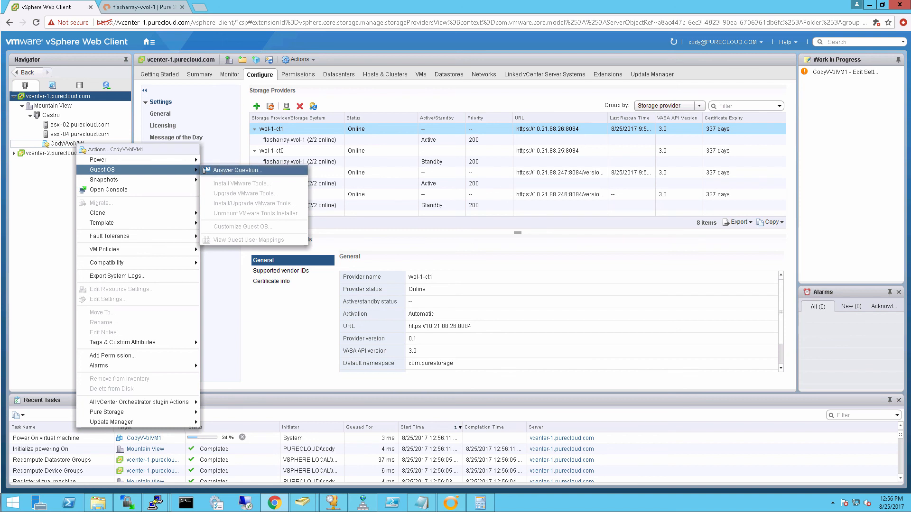
left_click(234, 170)
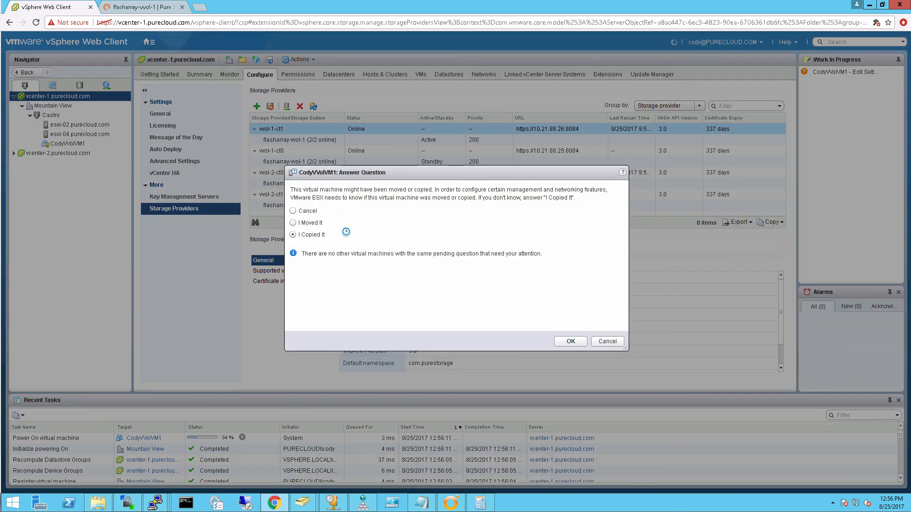
left_click(293, 223)
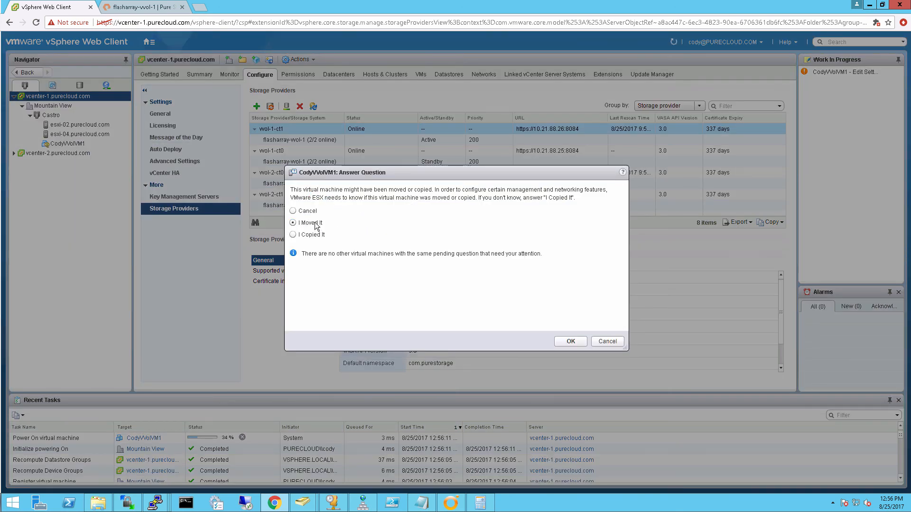
left_click(571, 340)
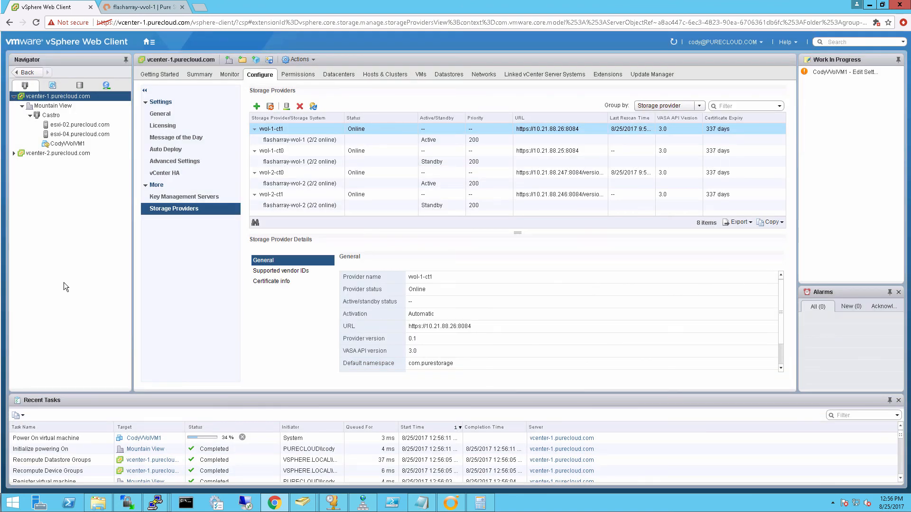